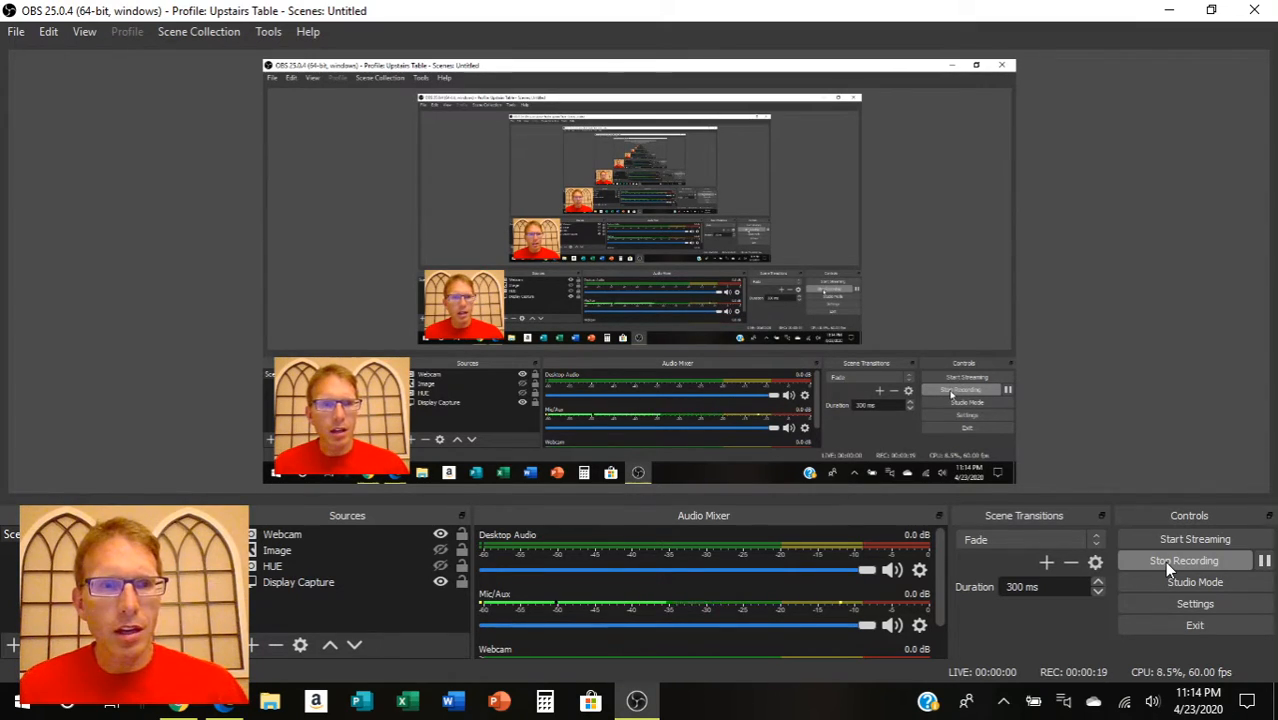
Step: Minimize the OBS Studio window so the browser with Pixilart shows while recording continues
{"action": "left_click", "coordinate": [178, 700]}
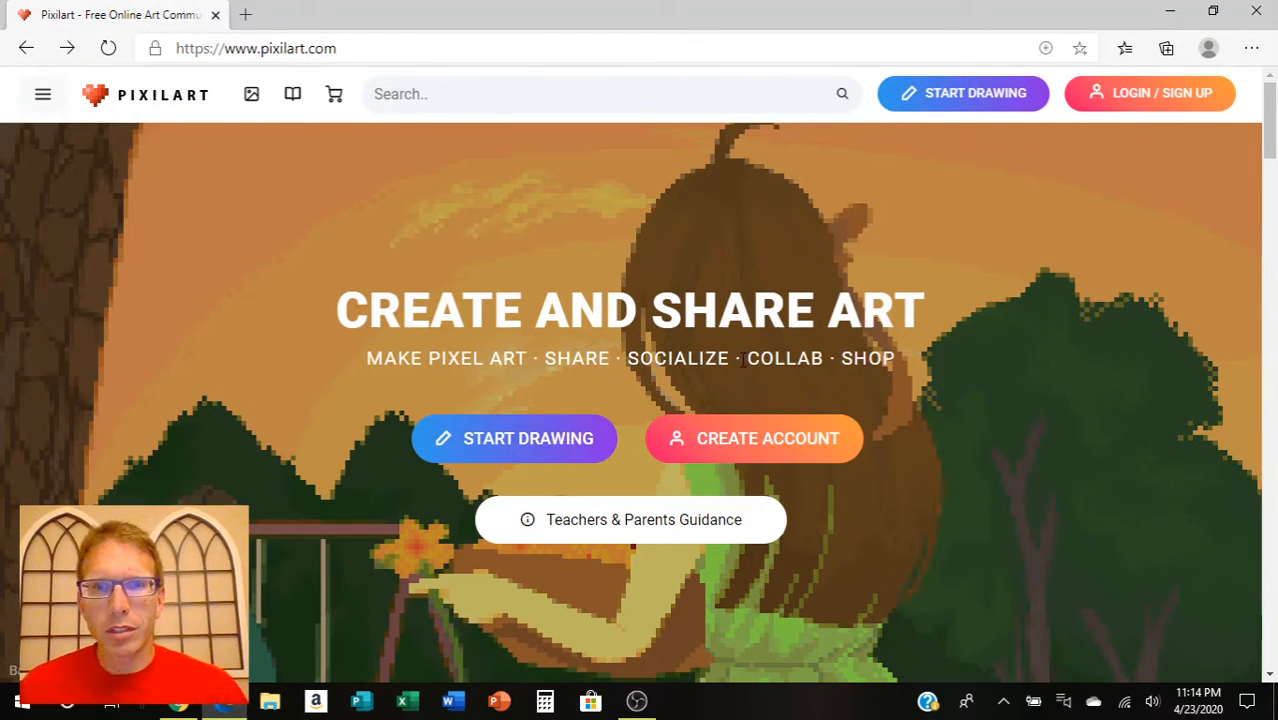
{"action": "scroll", "scroll_direction": "down", "scroll_amount": 3}
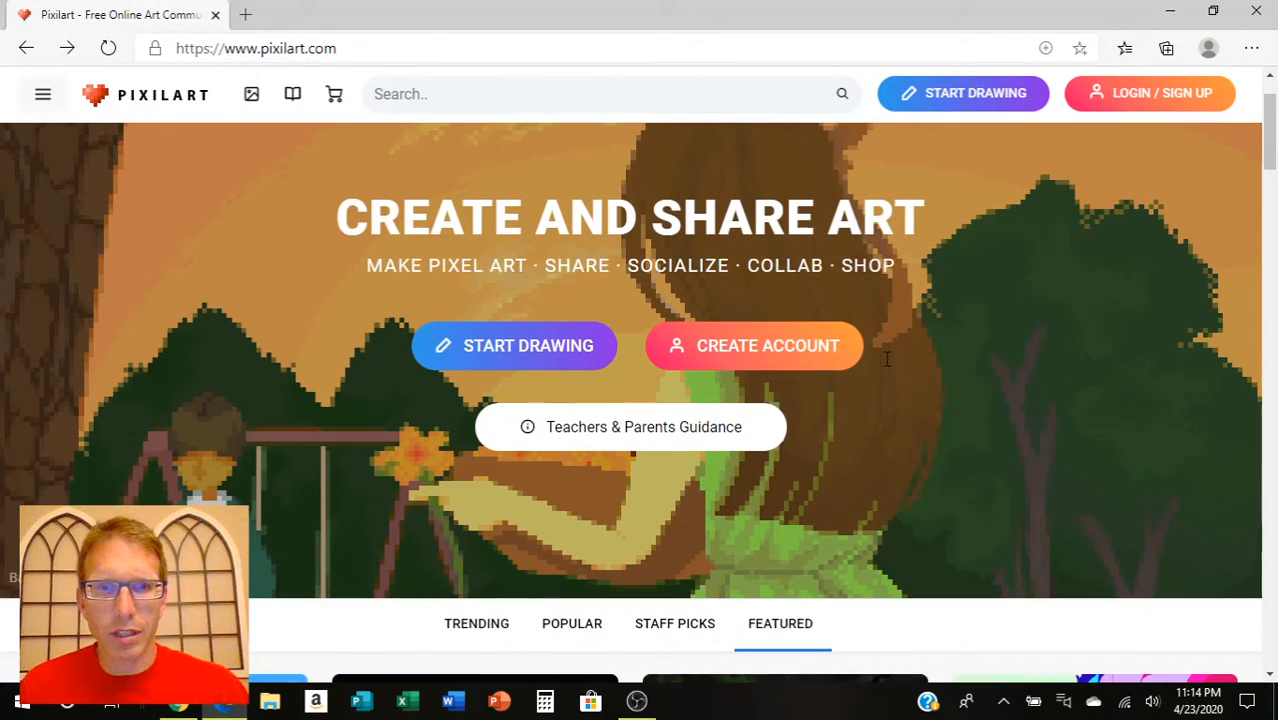
{"action": "scroll", "scroll_direction": "up", "scroll_amount": 3}
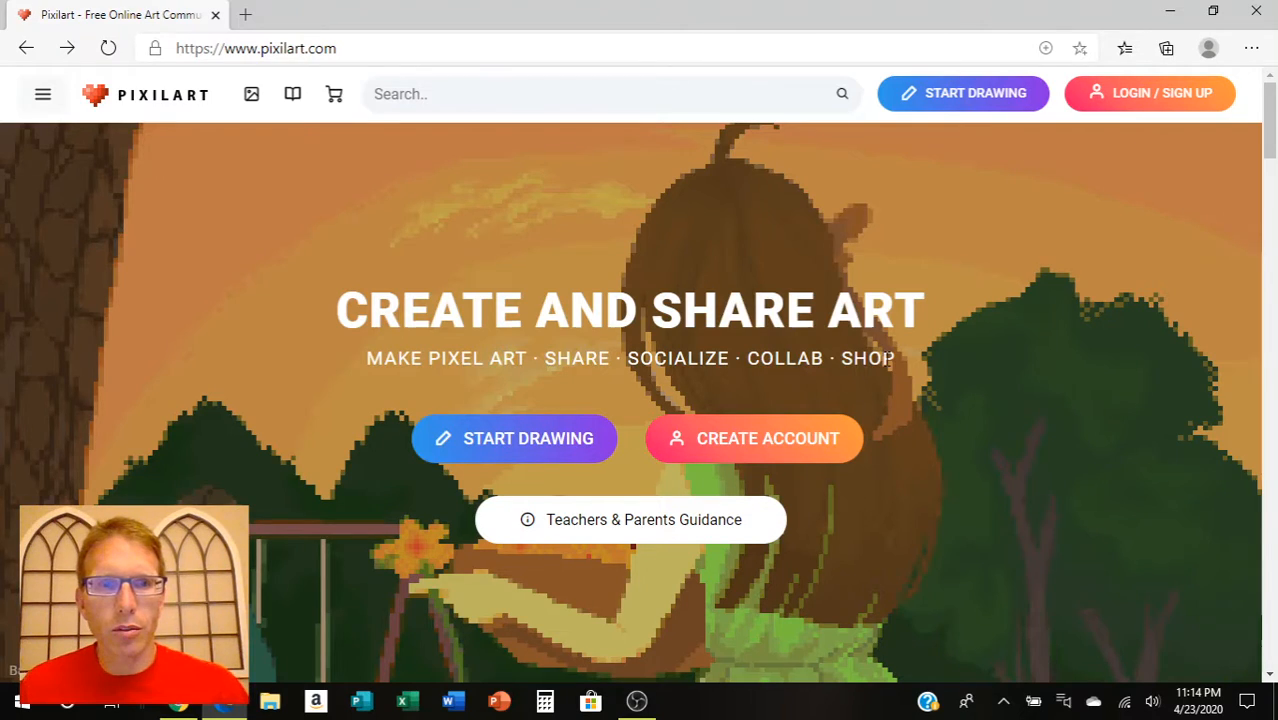
{"action": "scroll", "scroll_direction": "down", "scroll_amount": 3}
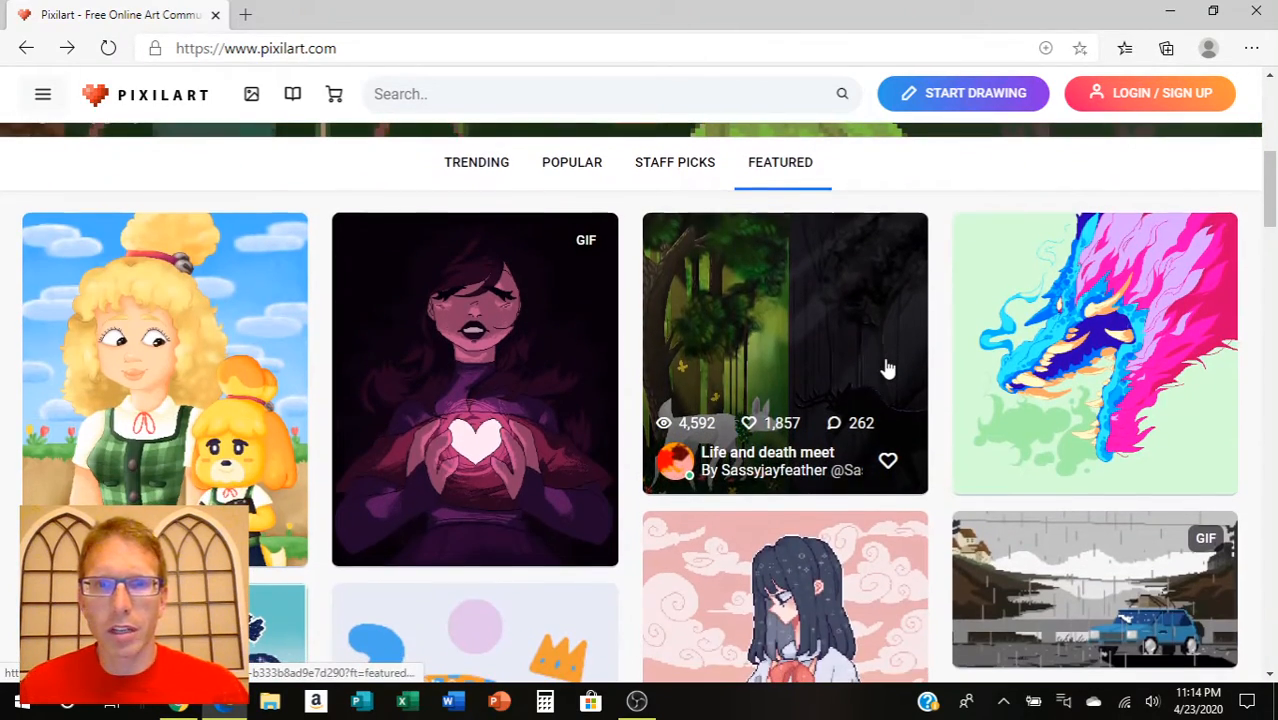
{"action": "scroll", "scroll_direction": "down", "scroll_amount": 3}
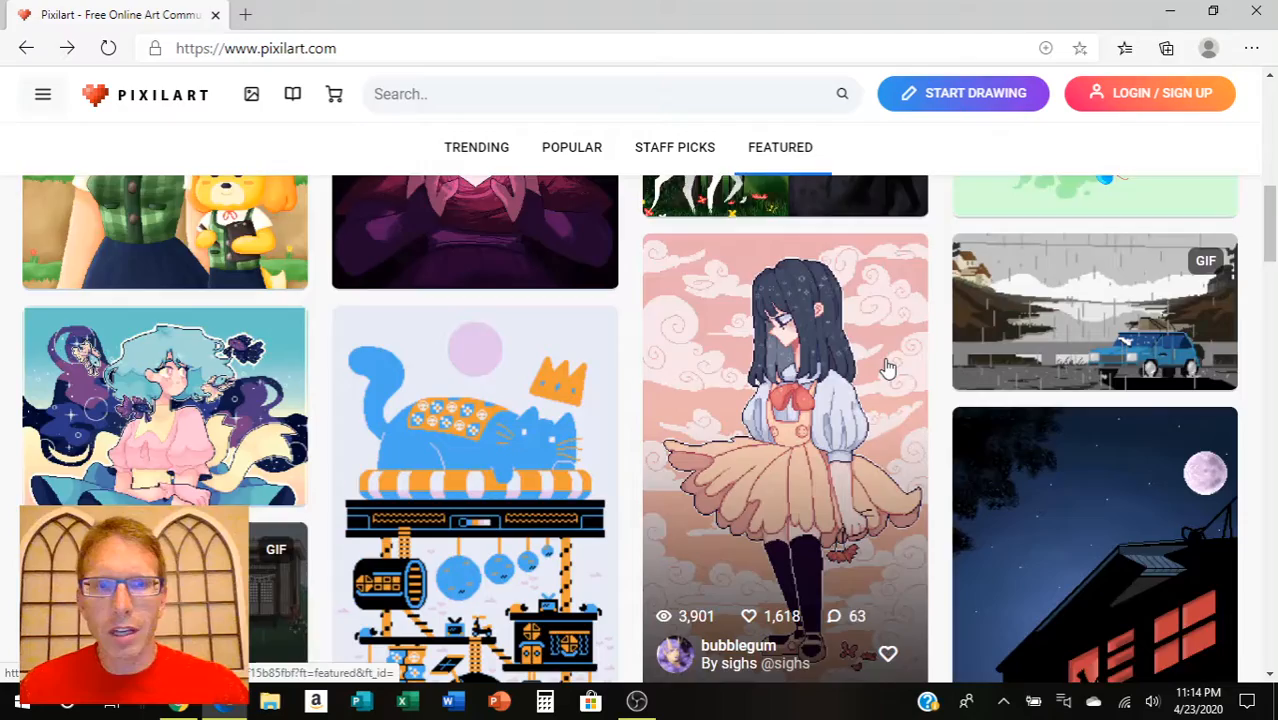
{"action": "scroll", "scroll_direction": "down", "scroll_amount": 3}
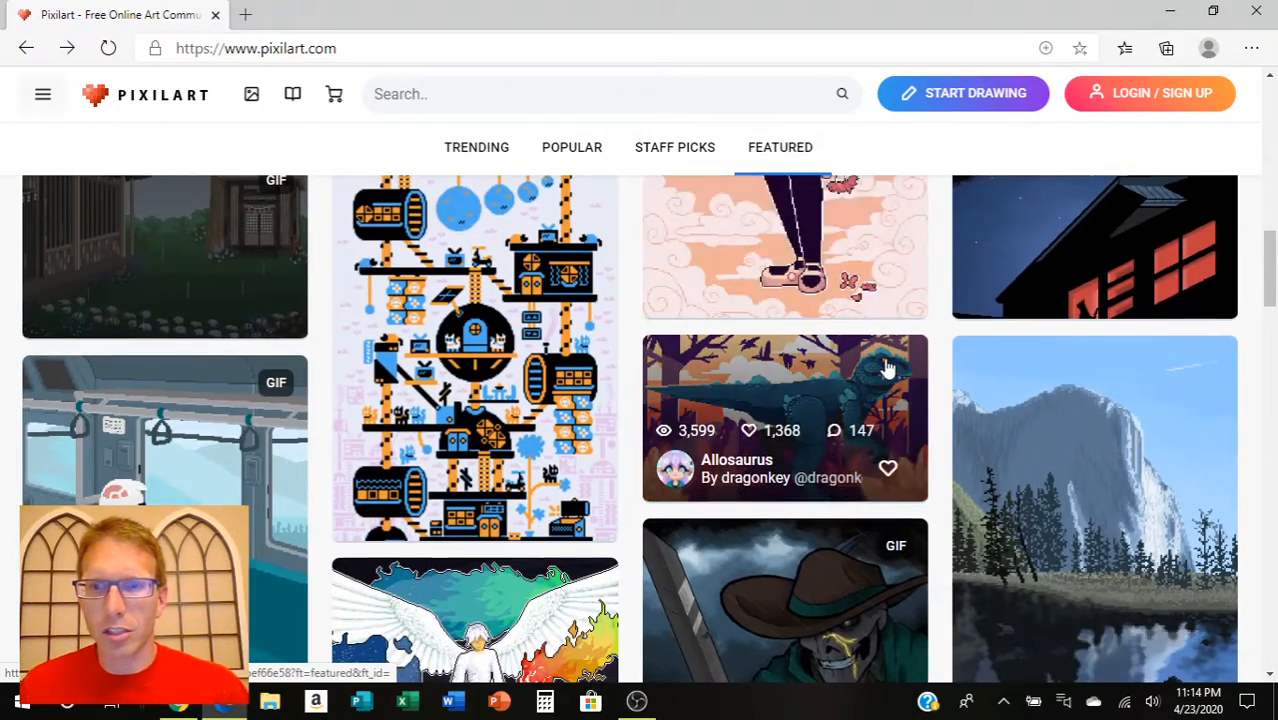
{"action": "scroll", "scroll_direction": "down", "scroll_amount": 3}
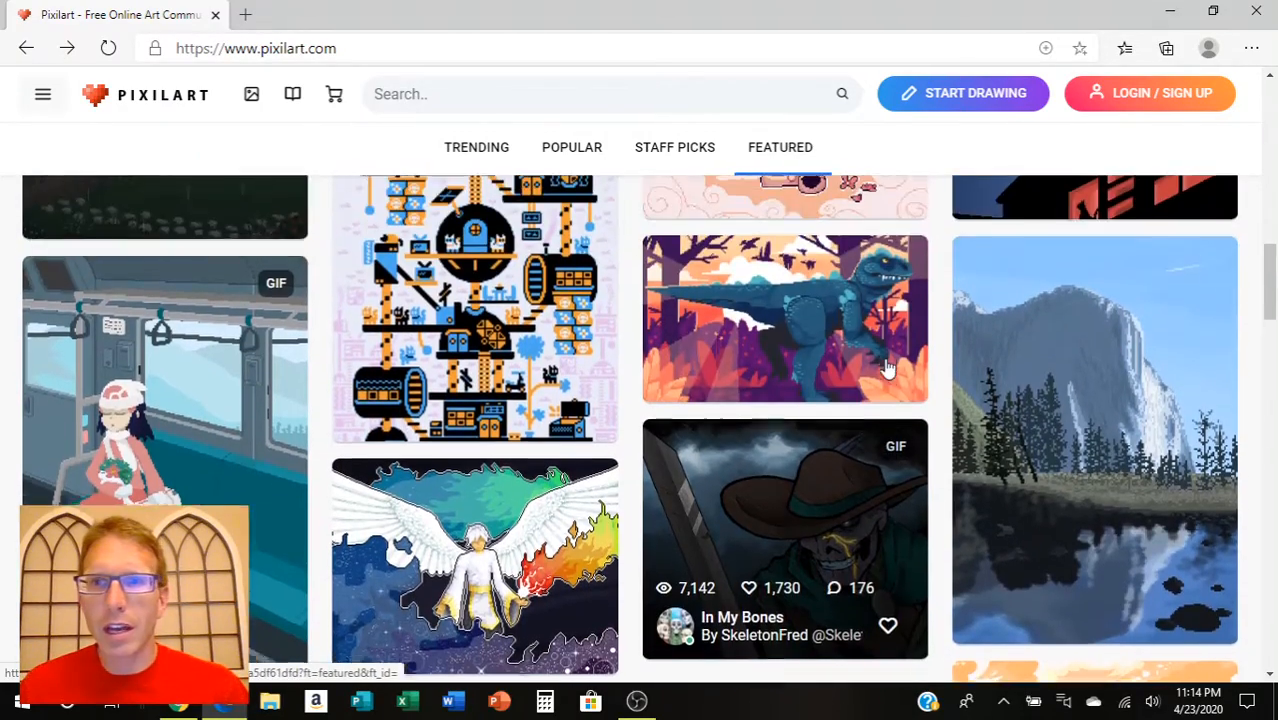
{"action": "scroll", "scroll_direction": "up", "scroll_amount": 3}
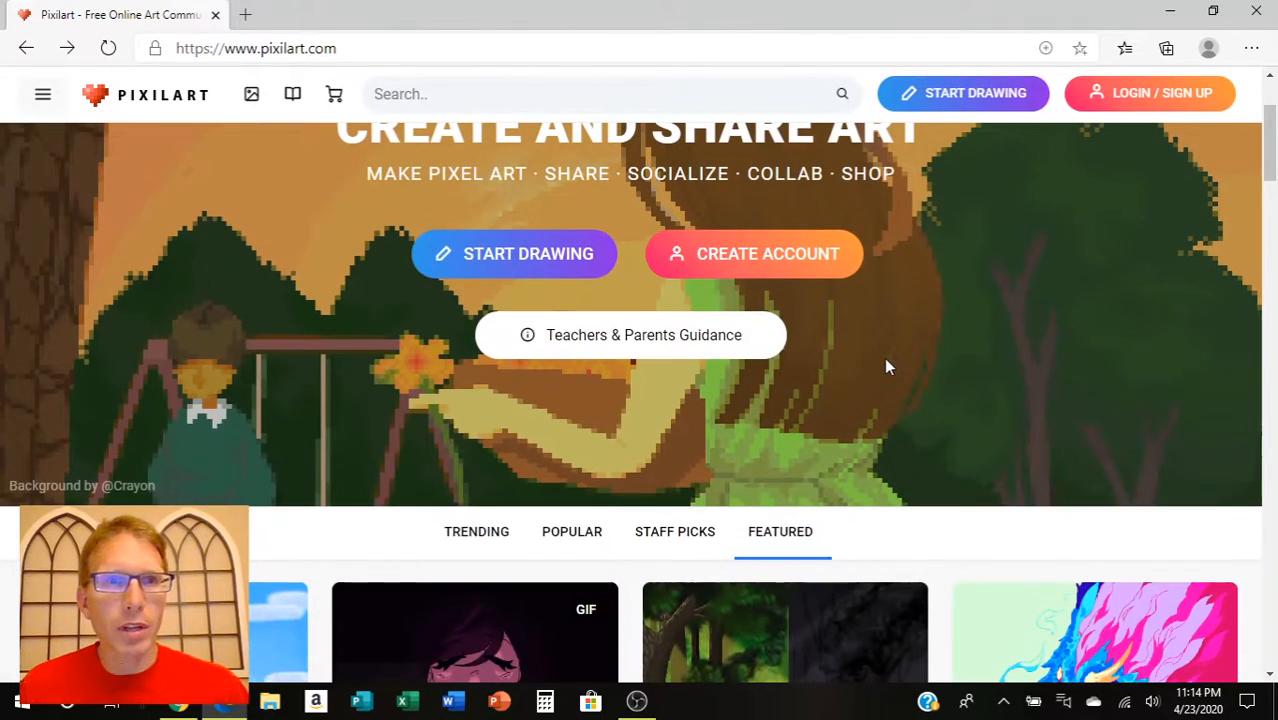
{"action": "scroll", "scroll_direction": "up", "scroll_amount": 3}
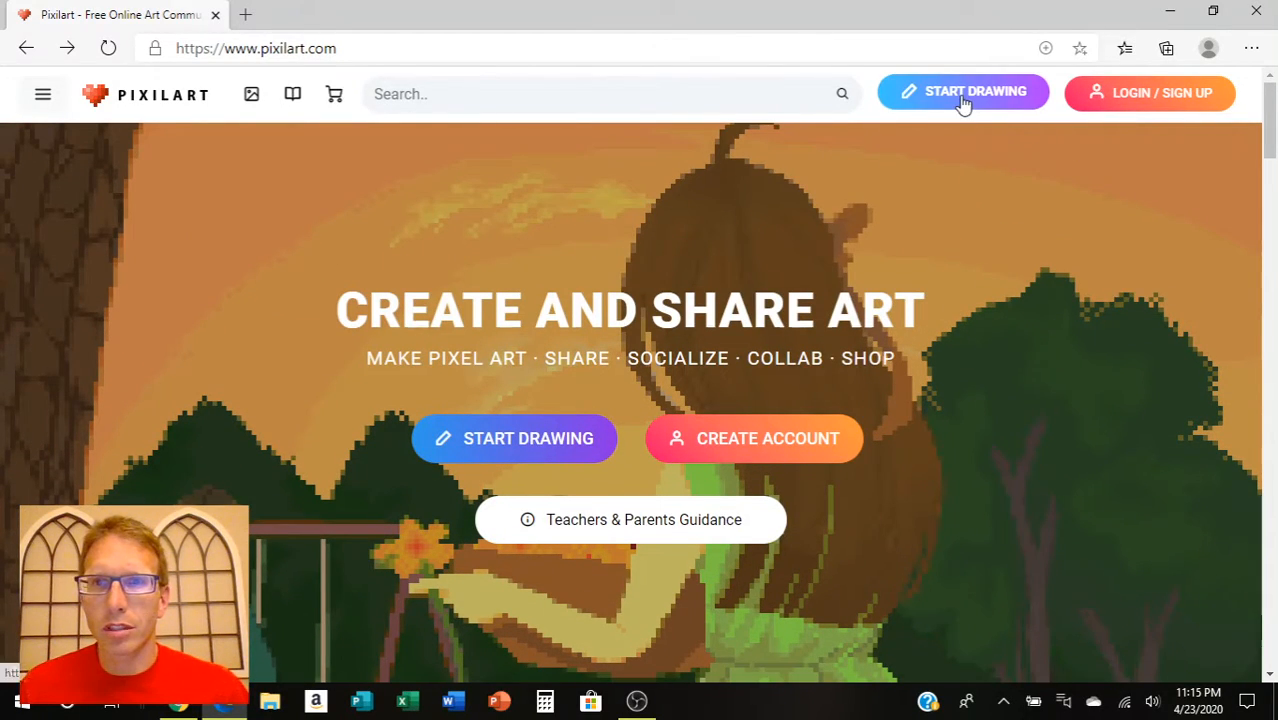
Step: Start a fresh blank canvas from the 32x32 preset, confirming the clear-drawing prompt
{"action": "left_click", "coordinate": [962, 92]}
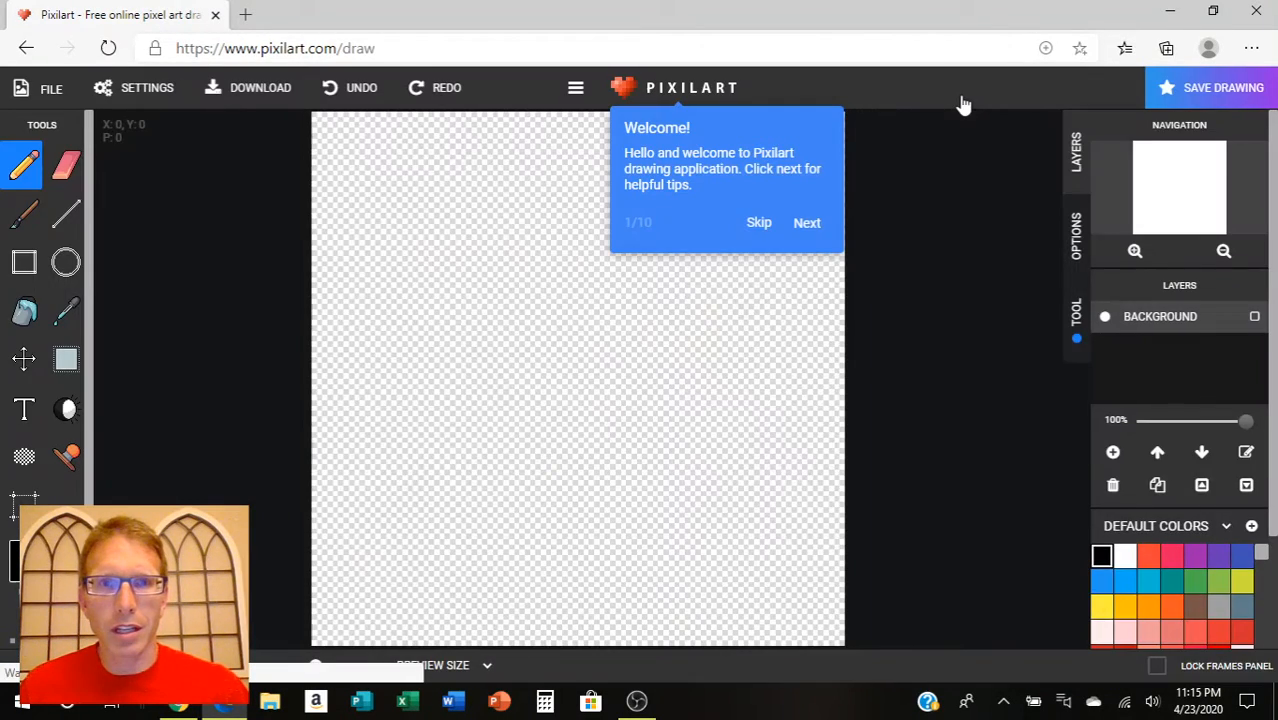
{"action": "mouse_move", "coordinate": [760, 222]}
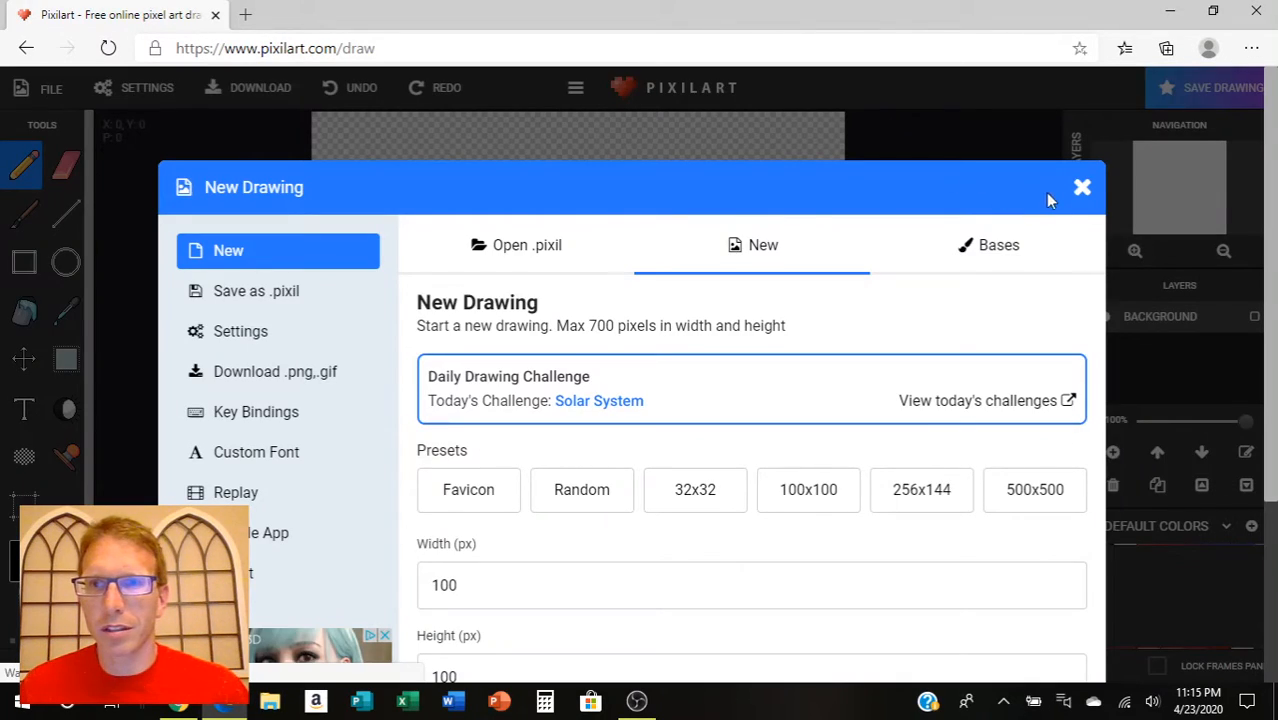
{"action": "left_click", "coordinate": [694, 488]}
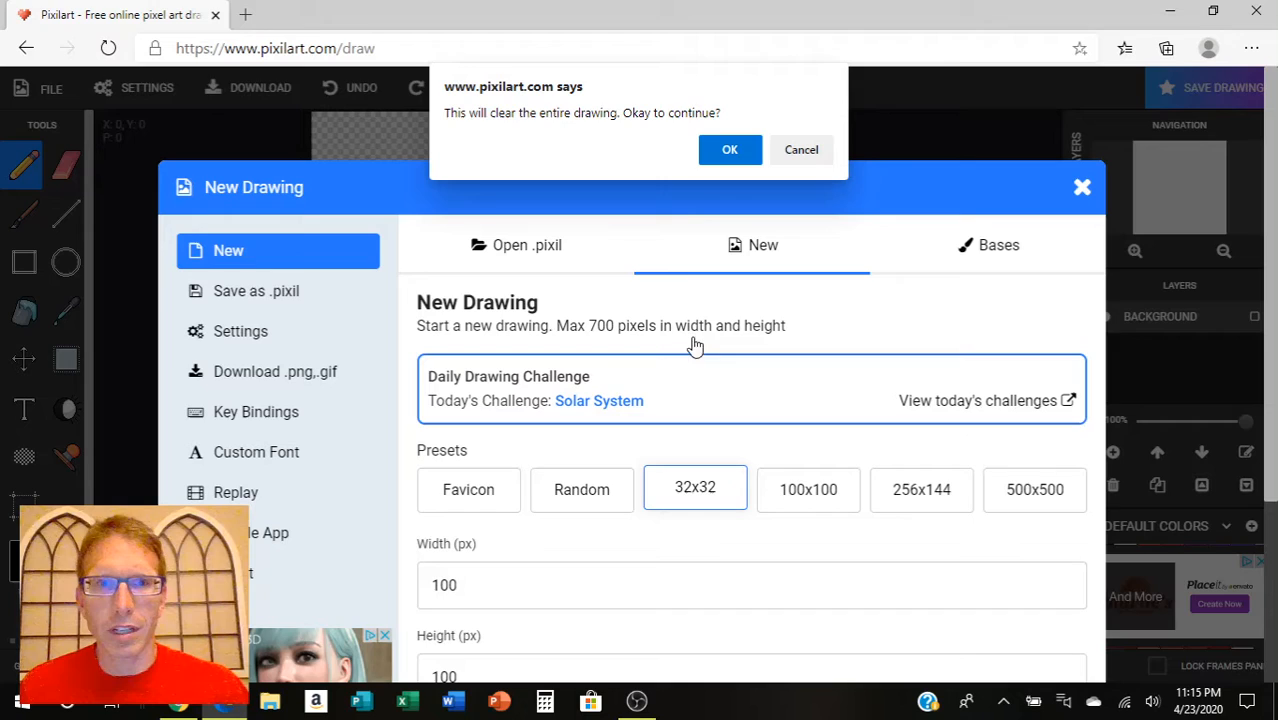
{"action": "left_click", "coordinate": [728, 148]}
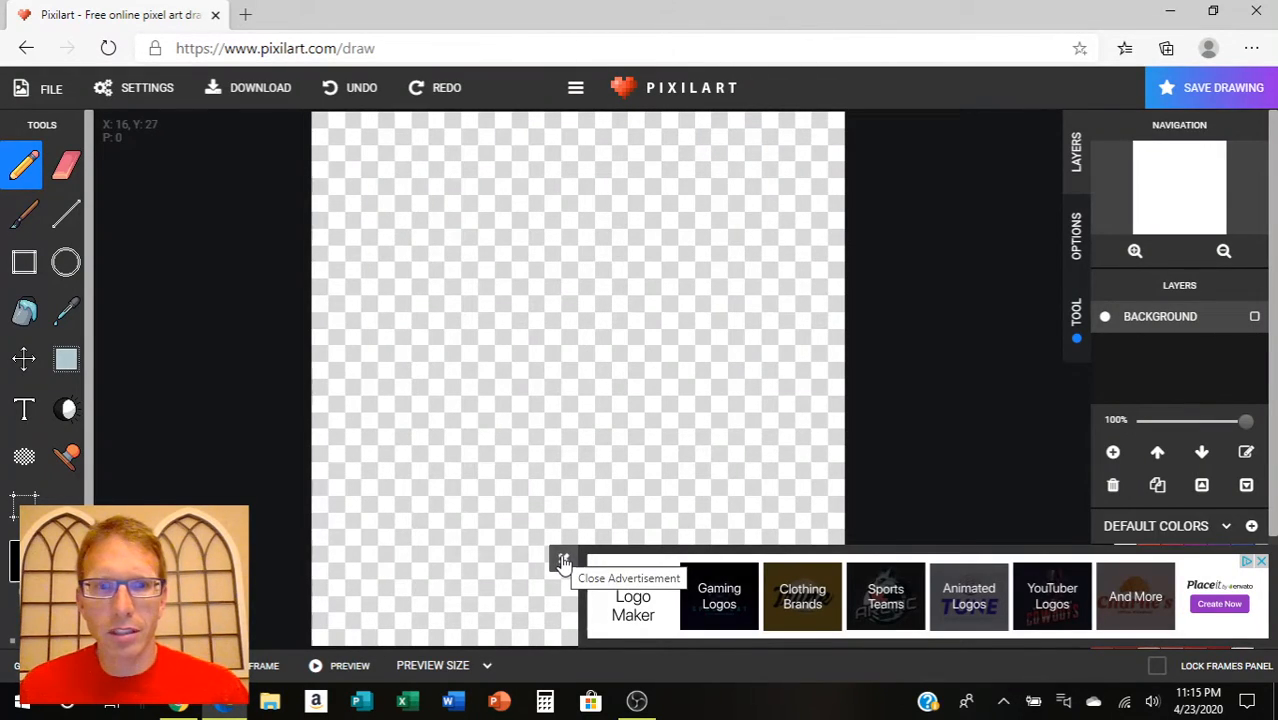
Step: Dismiss the ad and pencil the round black face outline from top left, down the right side and along the bottom
{"action": "left_click", "coordinate": [564, 560]}
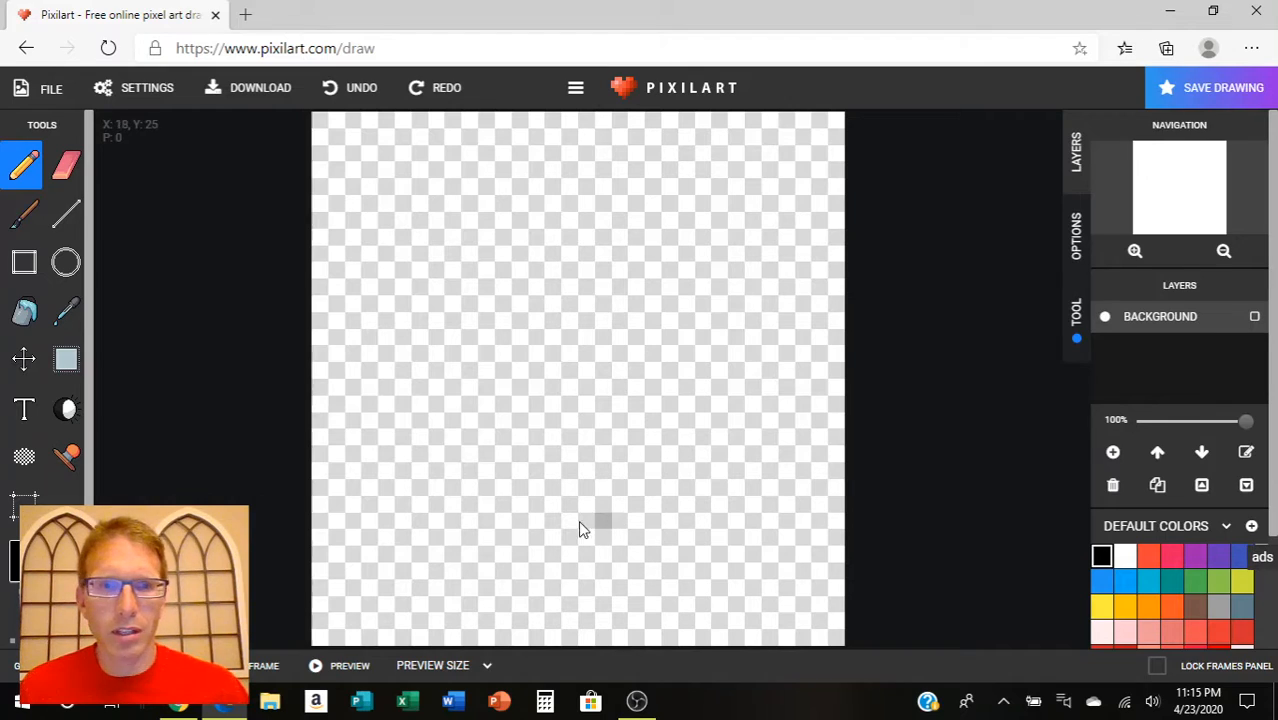
{"action": "mouse_move", "coordinate": [22, 164]}
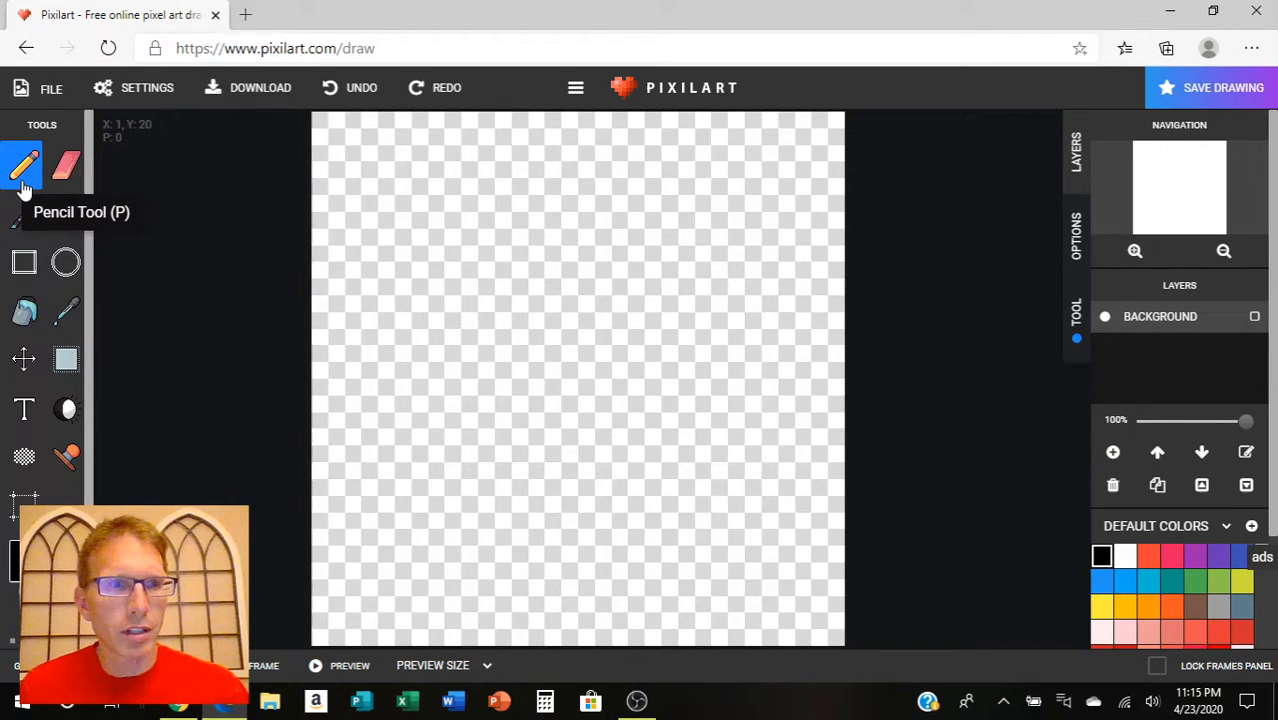
{"action": "left_click_drag", "start_coordinate": [396, 216], "coordinate": [460, 200]}
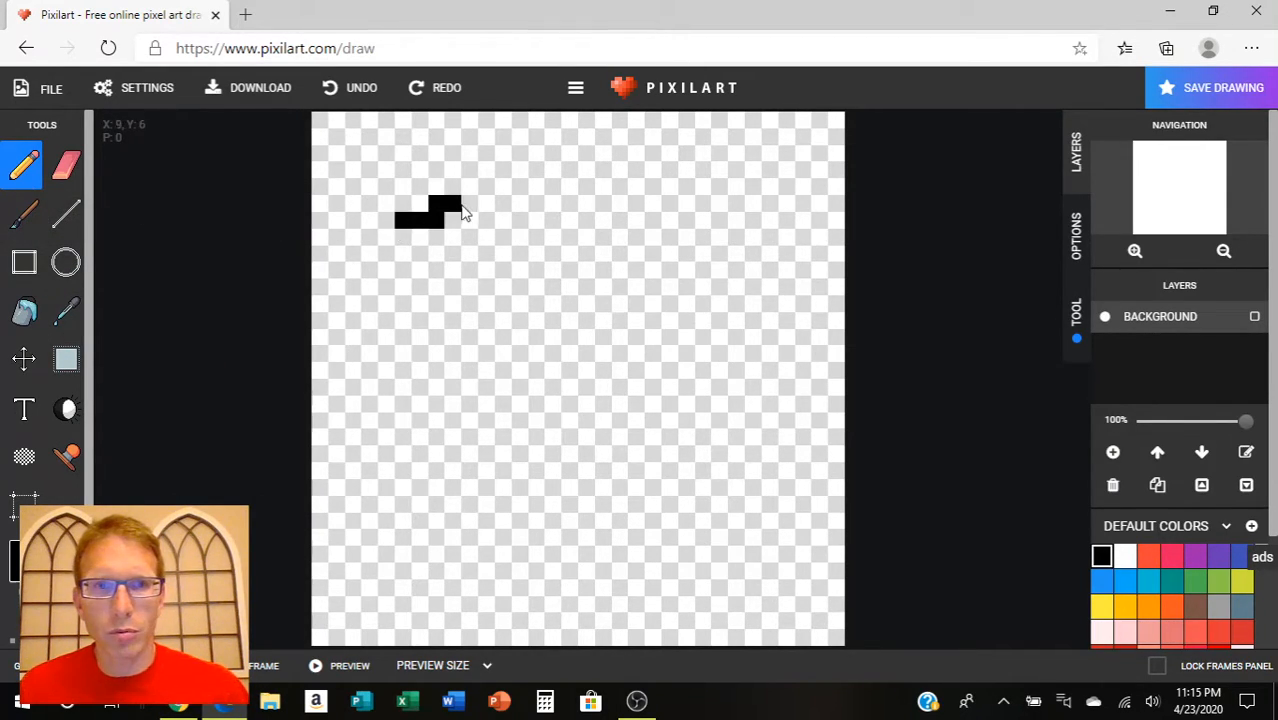
{"action": "left_click_drag", "start_coordinate": [460, 210], "coordinate": [540, 516]}
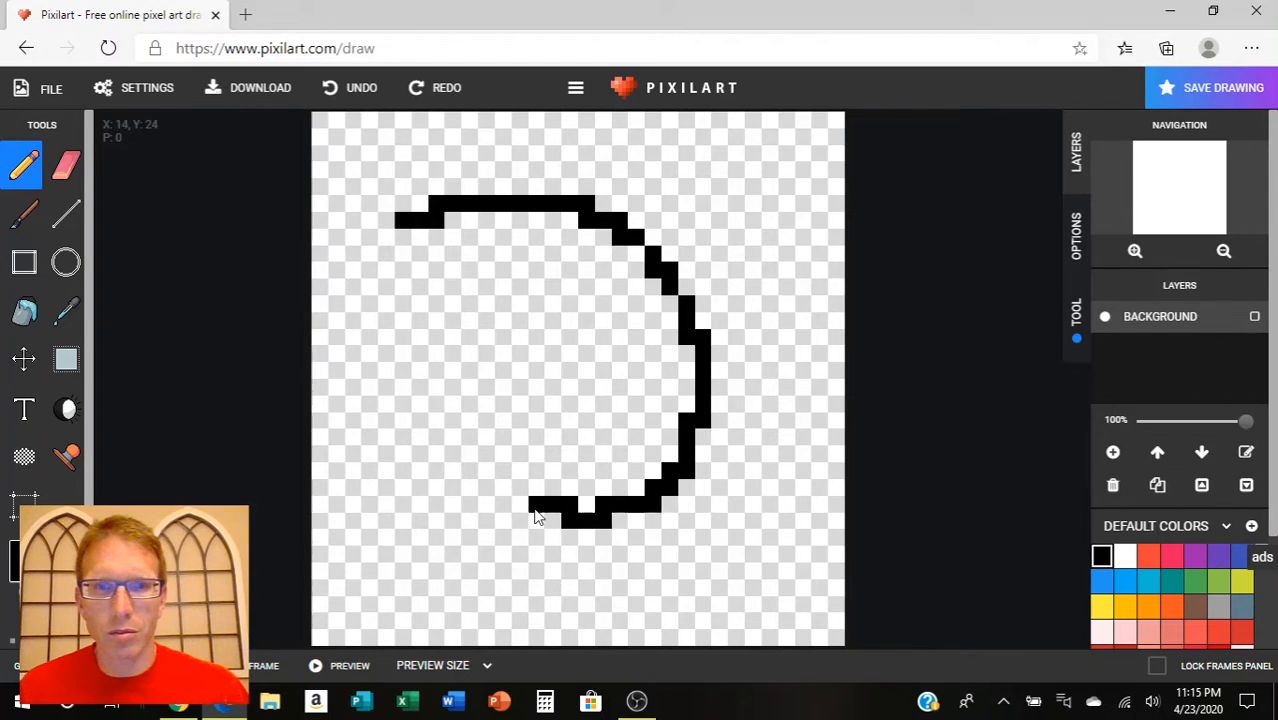
{"action": "left_click_drag", "start_coordinate": [536, 516], "coordinate": [416, 236]}
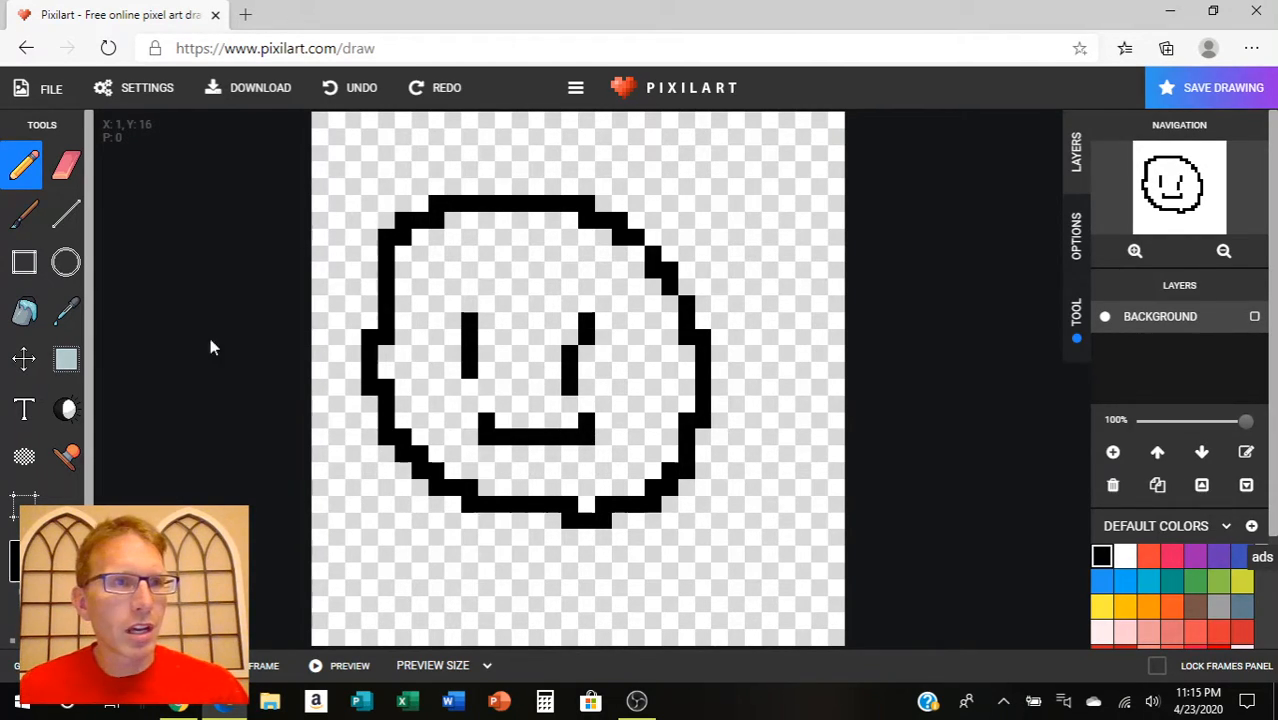
{"action": "mouse_move", "coordinate": [24, 312]}
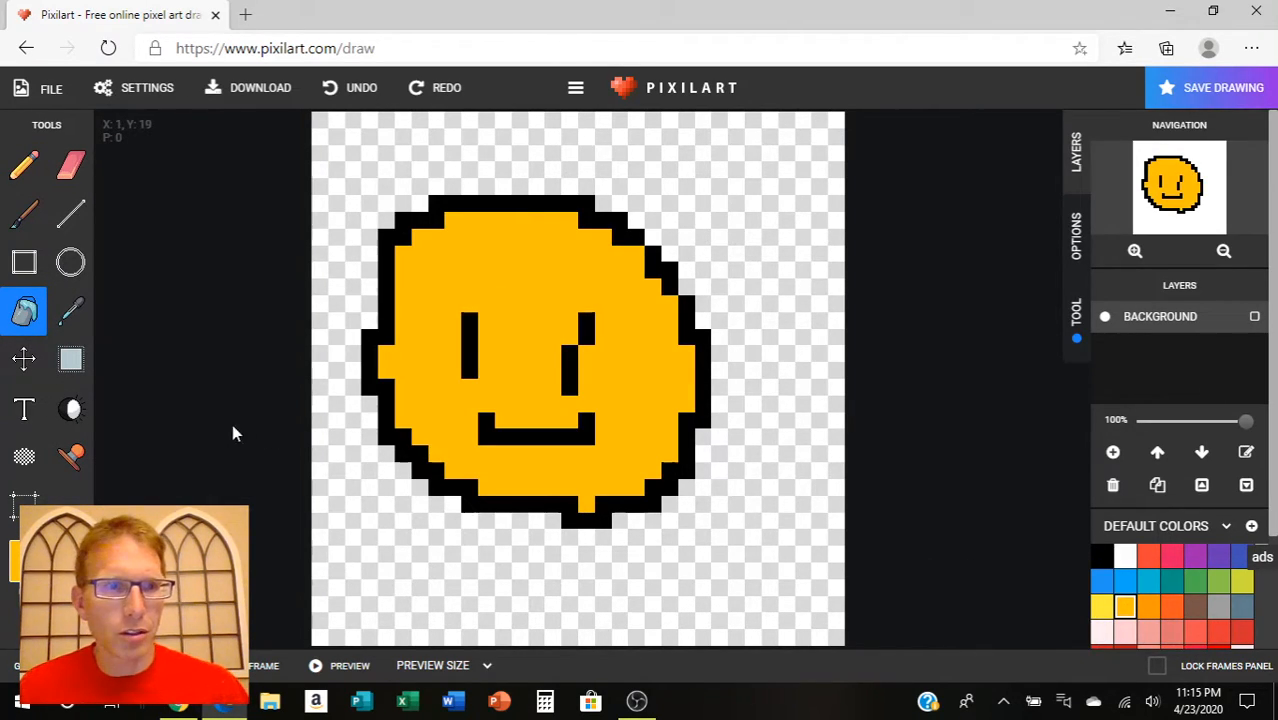
{"action": "mouse_move", "coordinate": [778, 624]}
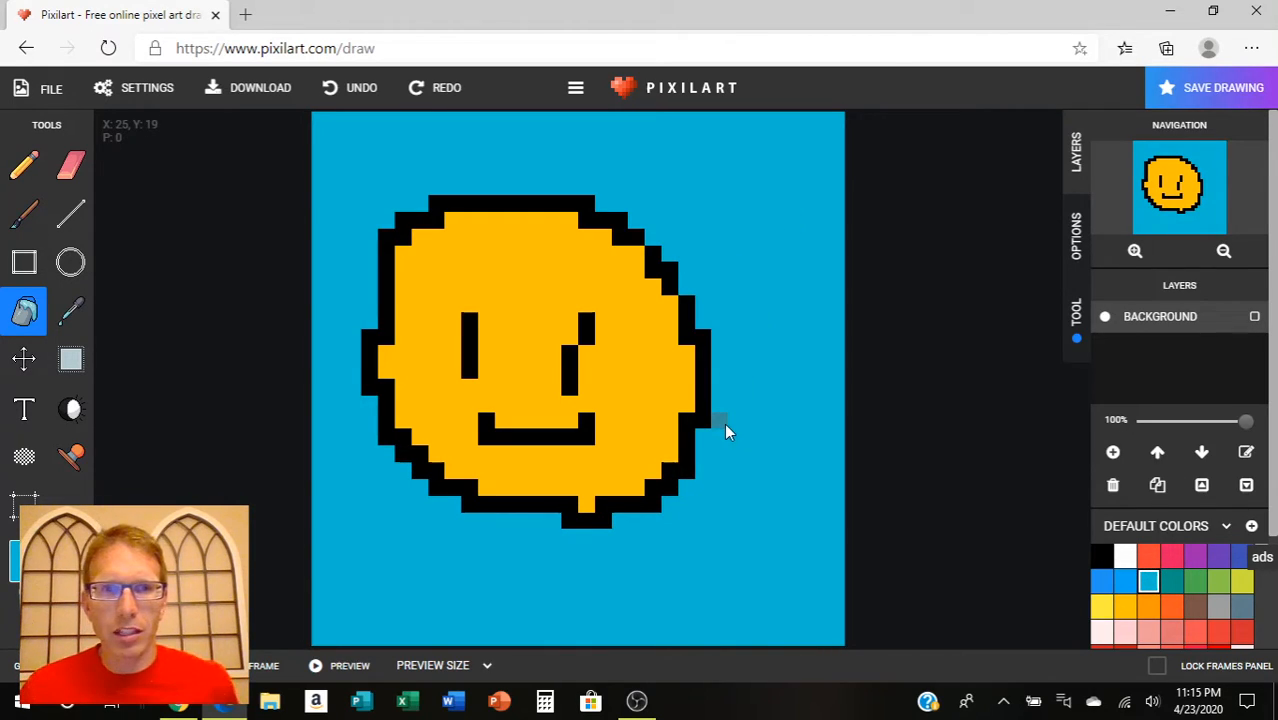
{"action": "mouse_move", "coordinate": [884, 508]}
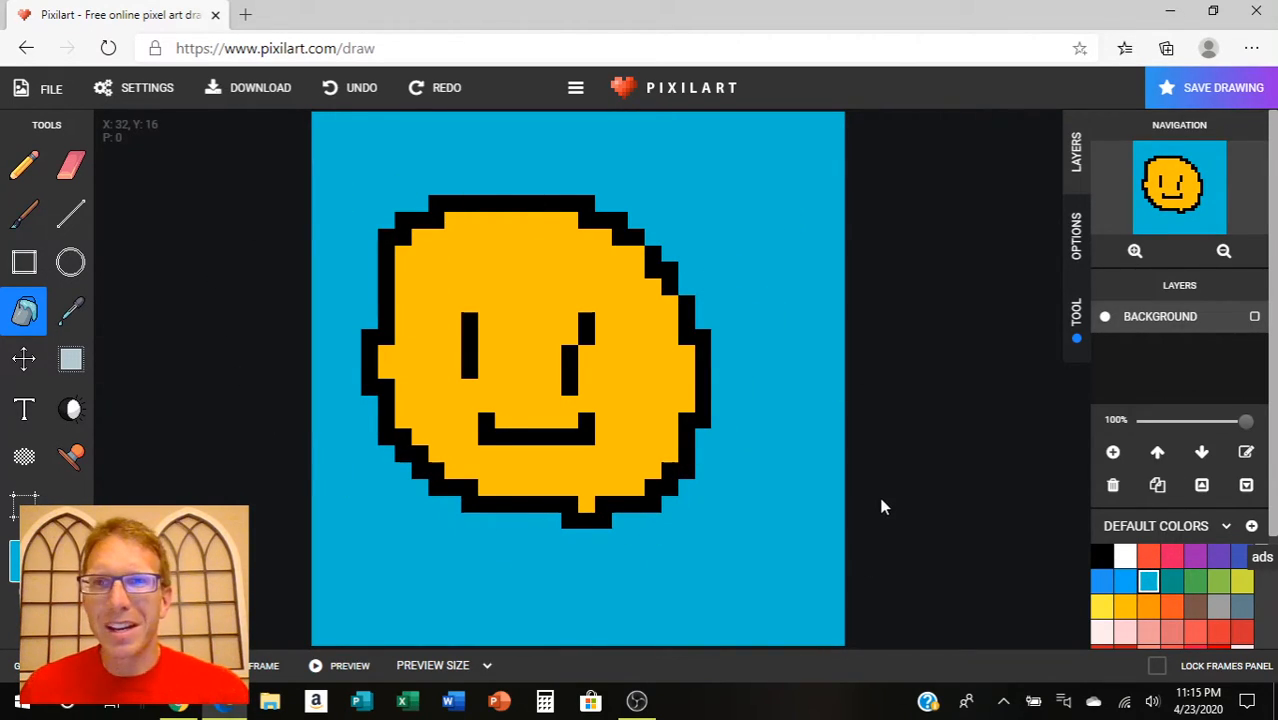
{"action": "mouse_move", "coordinate": [364, 300]}
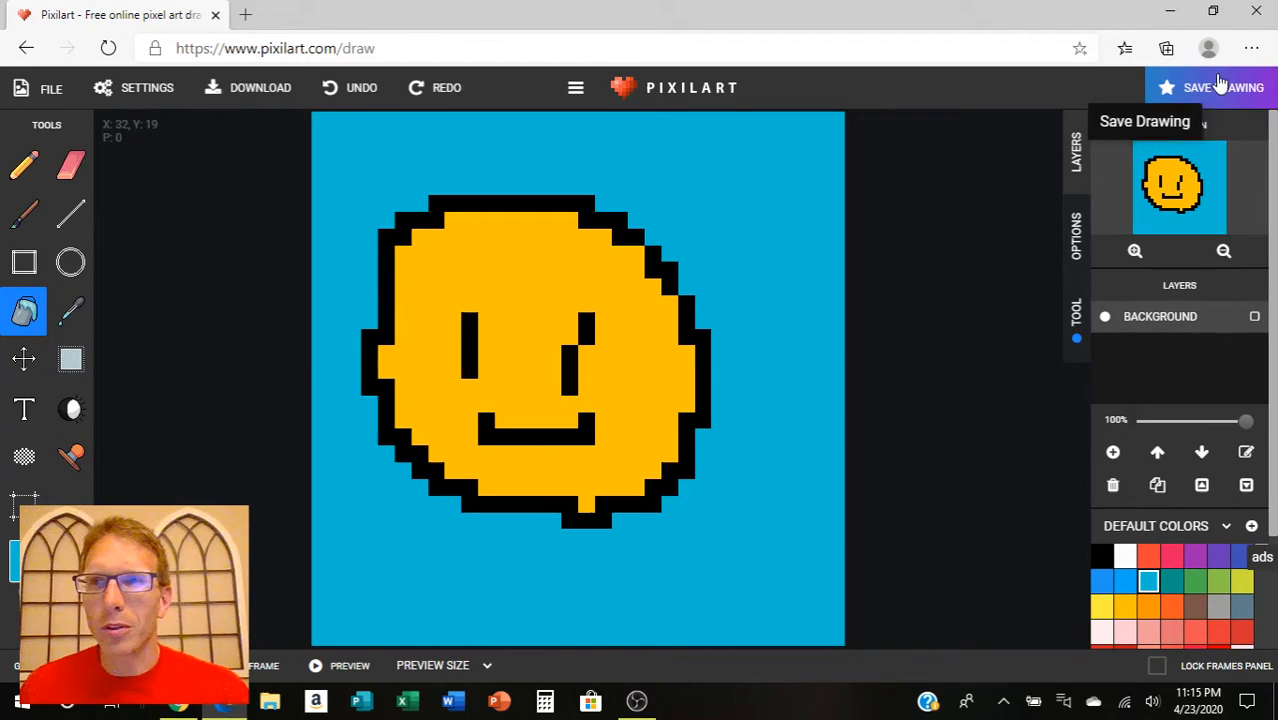
{"action": "mouse_move", "coordinate": [1222, 88]}
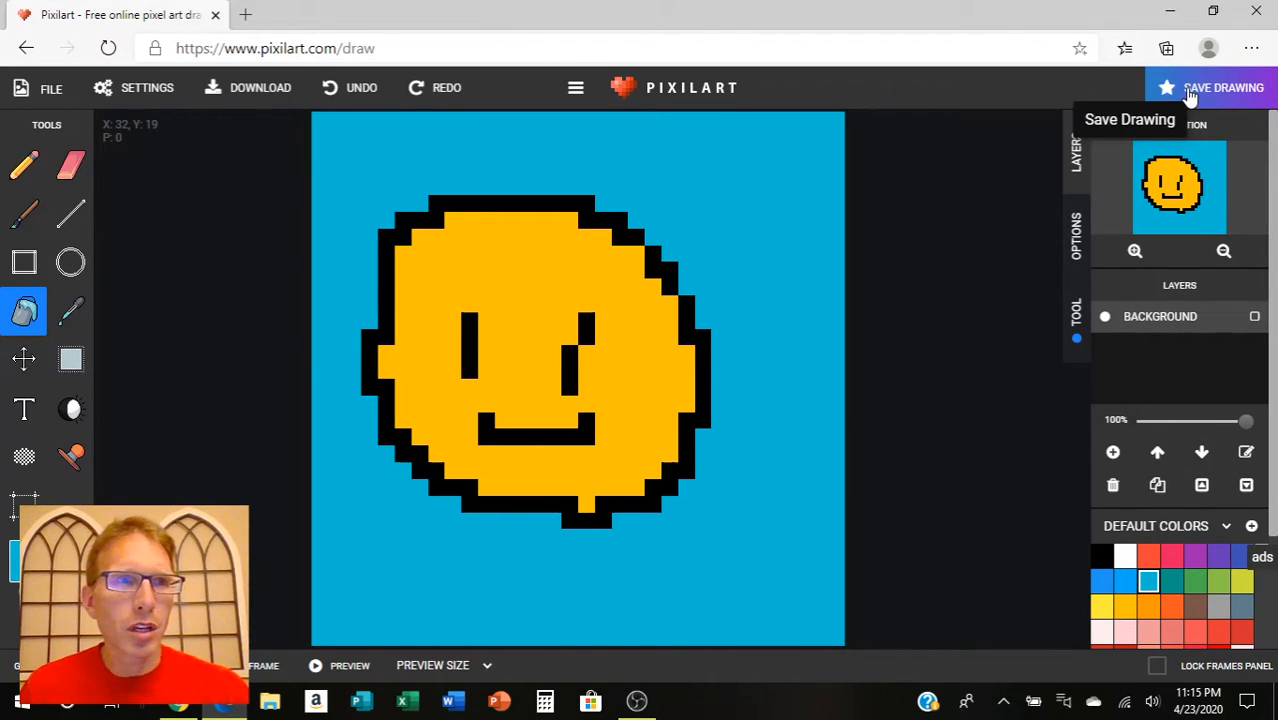
{"action": "mouse_move", "coordinate": [260, 88]}
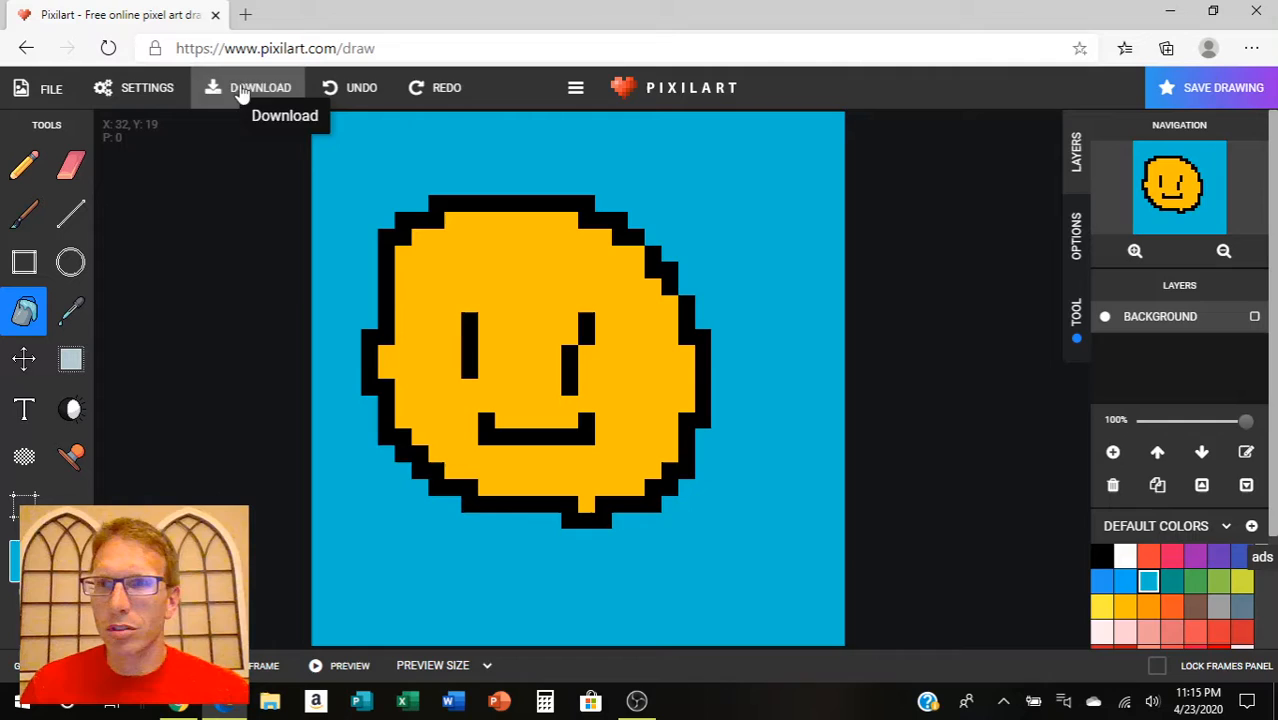
{"action": "mouse_move", "coordinate": [716, 390]}
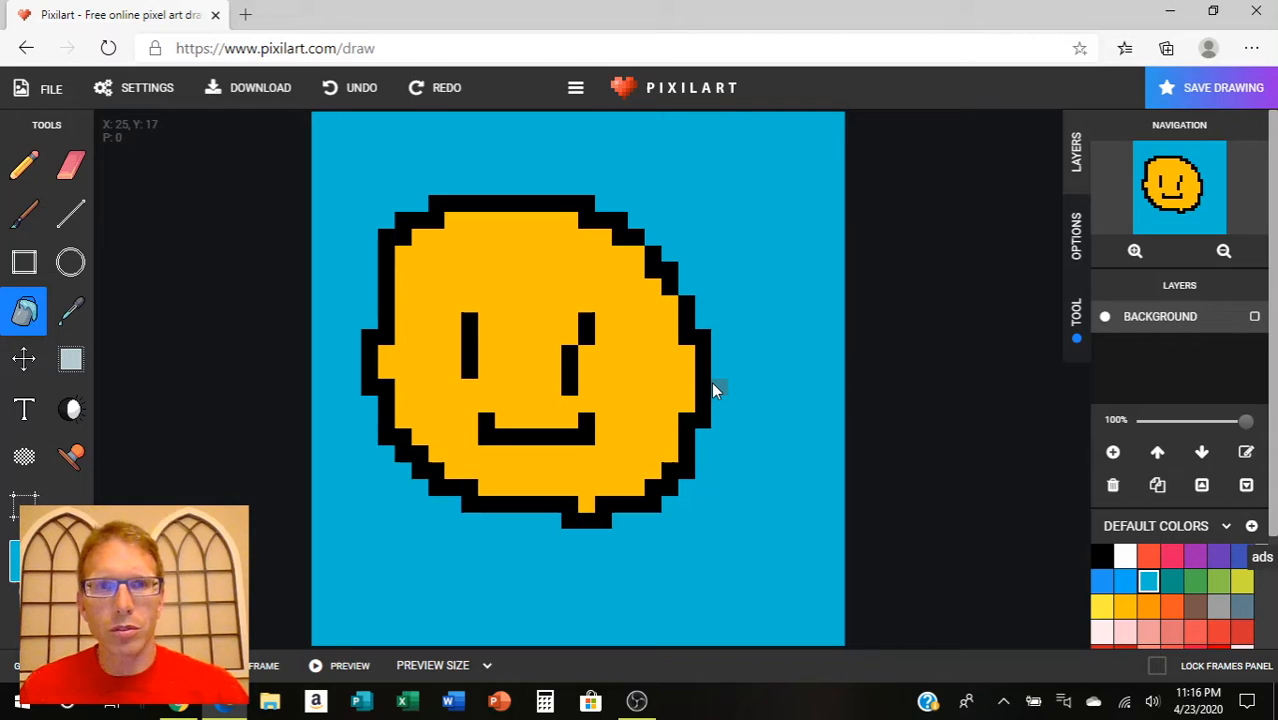
{"action": "mouse_move", "coordinate": [560, 576]}
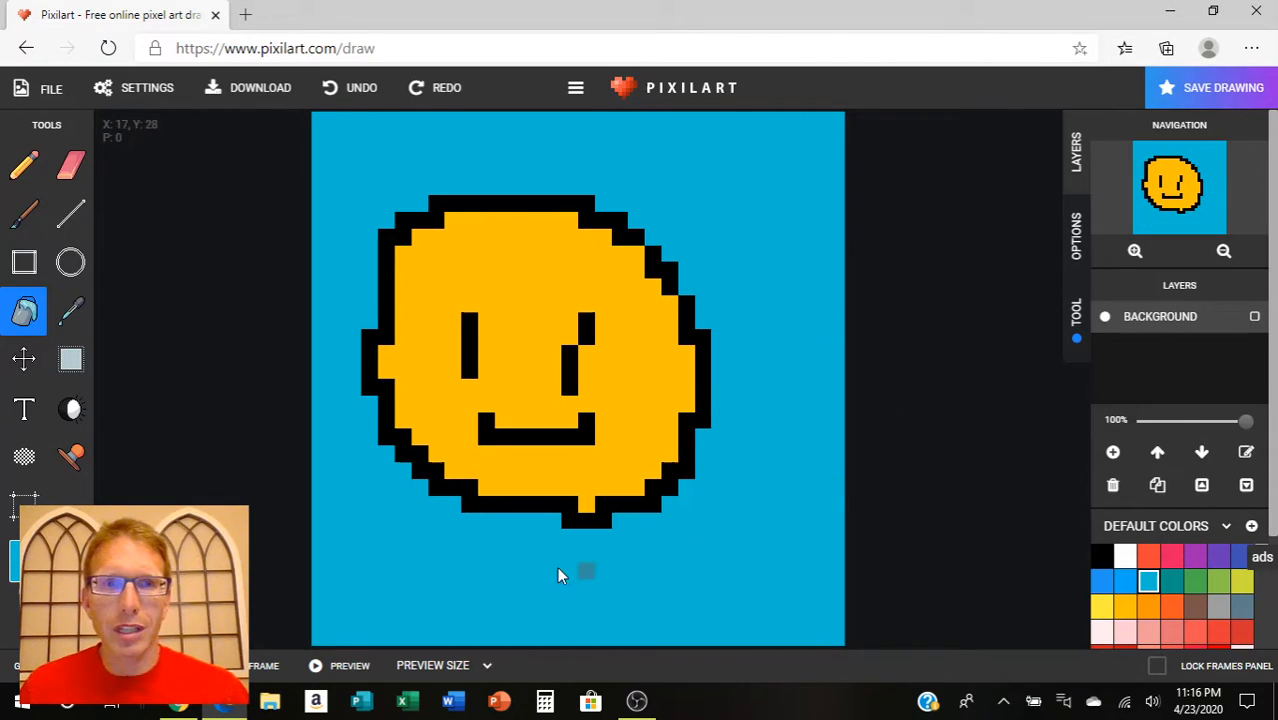
{"action": "mouse_move", "coordinate": [460, 152]}
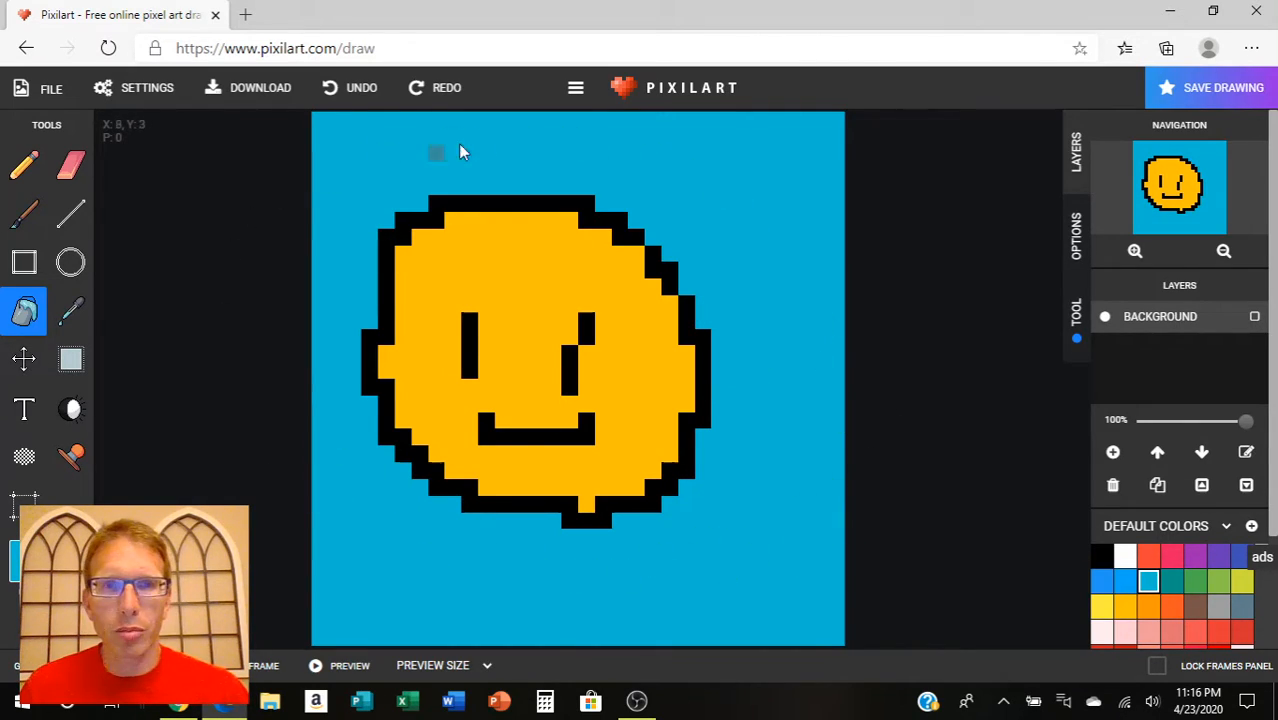
{"action": "mouse_move", "coordinate": [894, 404]}
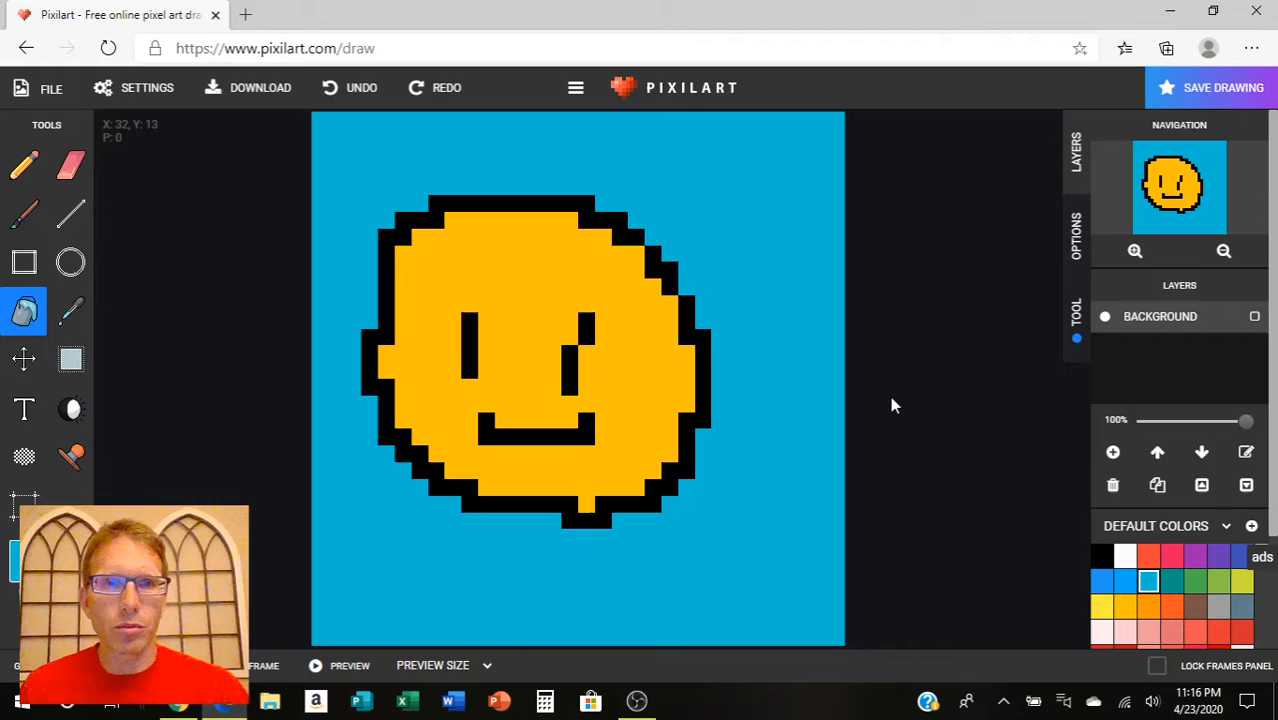
{"action": "mouse_move", "coordinate": [650, 206]}
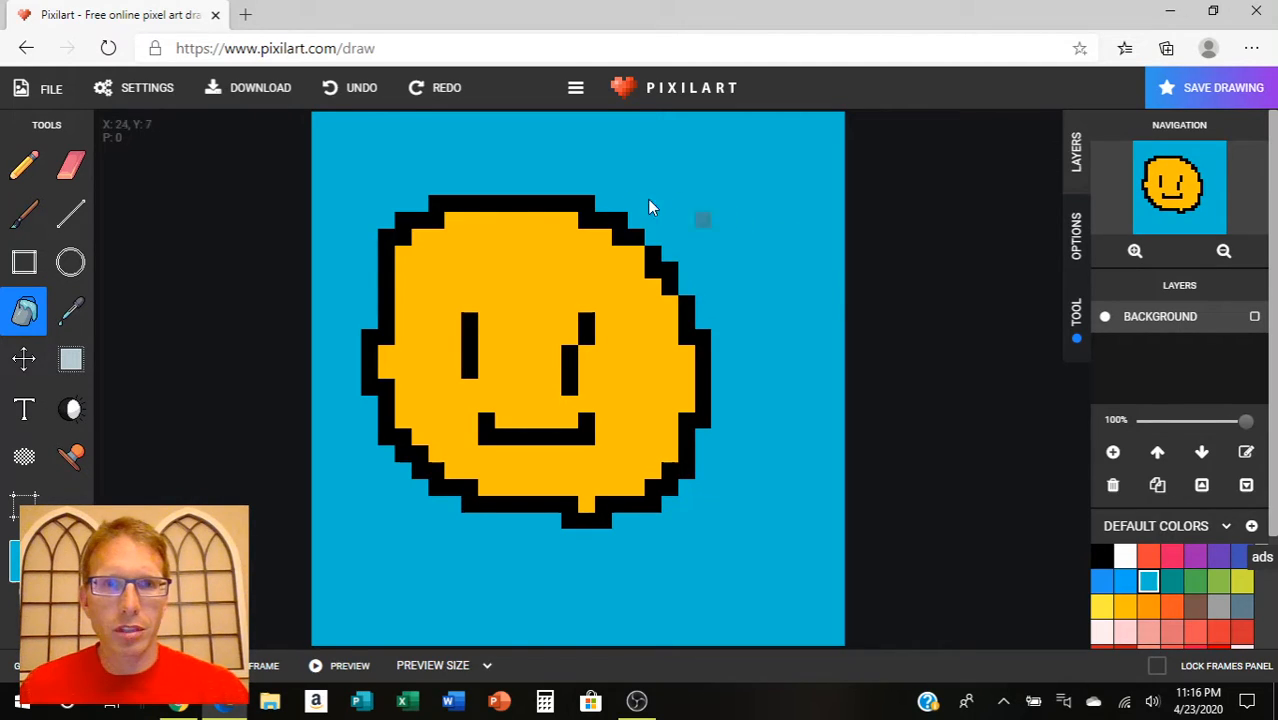
{"action": "mouse_move", "coordinate": [1018, 352]}
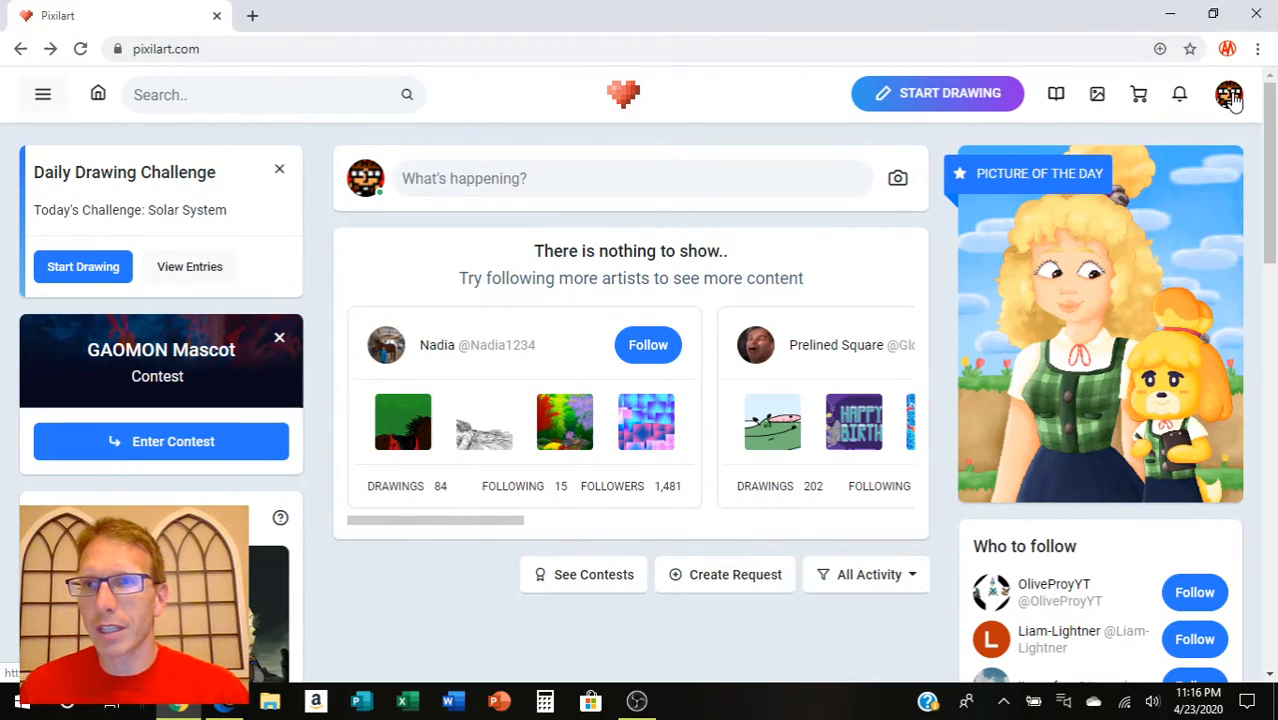
Step: Go to the Adam Moos Art profile via the avatar menu, look over its empty gallery, and expand the side navigation
{"action": "left_click", "coordinate": [1228, 94]}
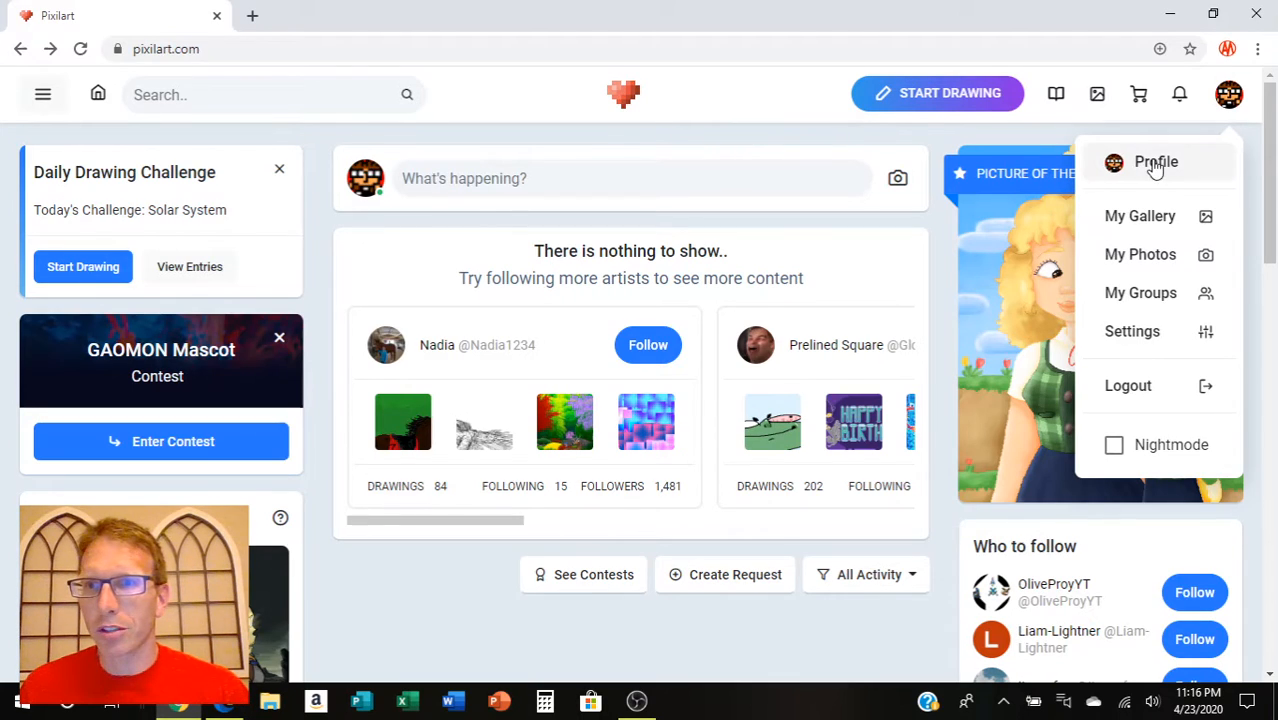
{"action": "left_click", "coordinate": [1156, 162]}
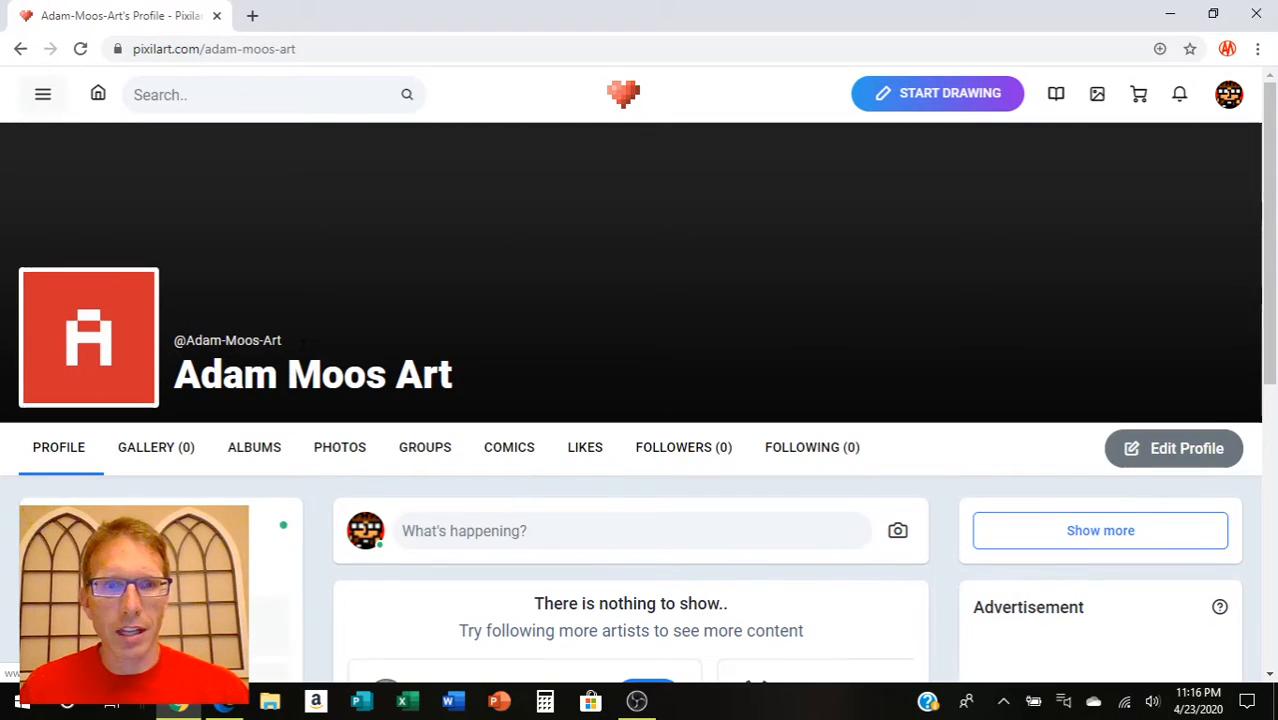
{"action": "scroll", "scroll_direction": "down", "scroll_amount": 3}
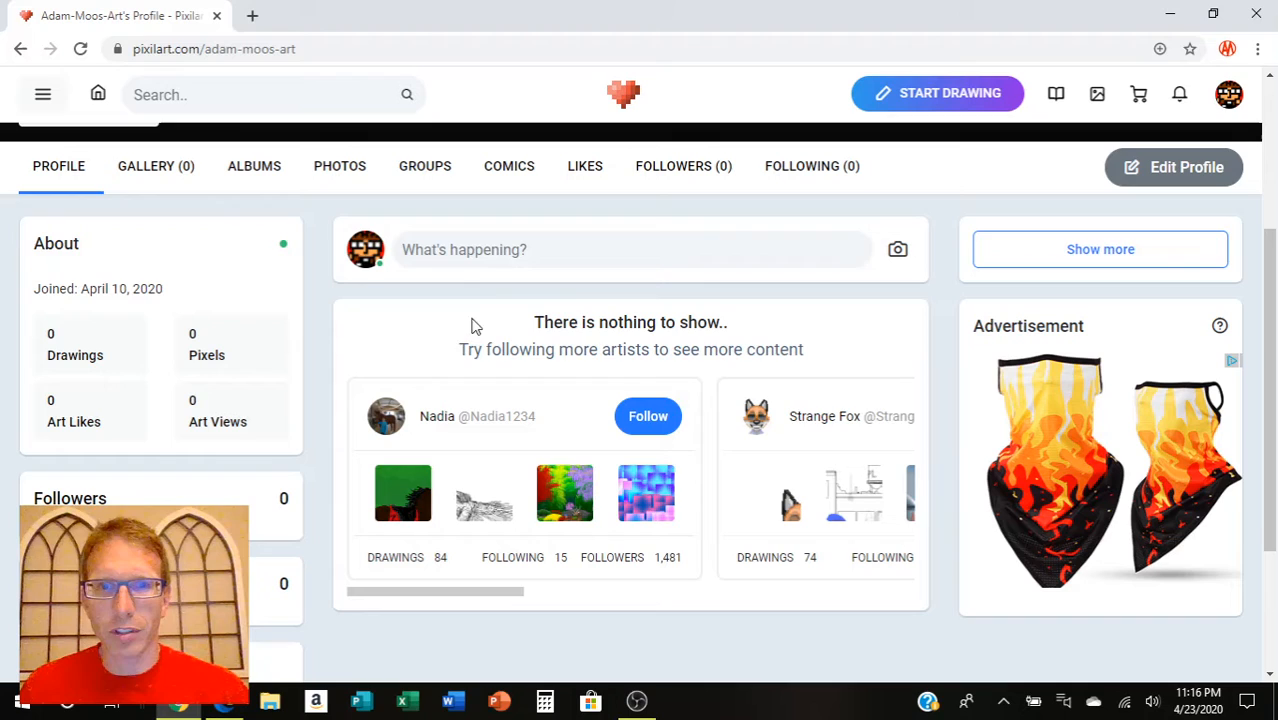
{"action": "scroll", "scroll_direction": "up", "scroll_amount": 3}
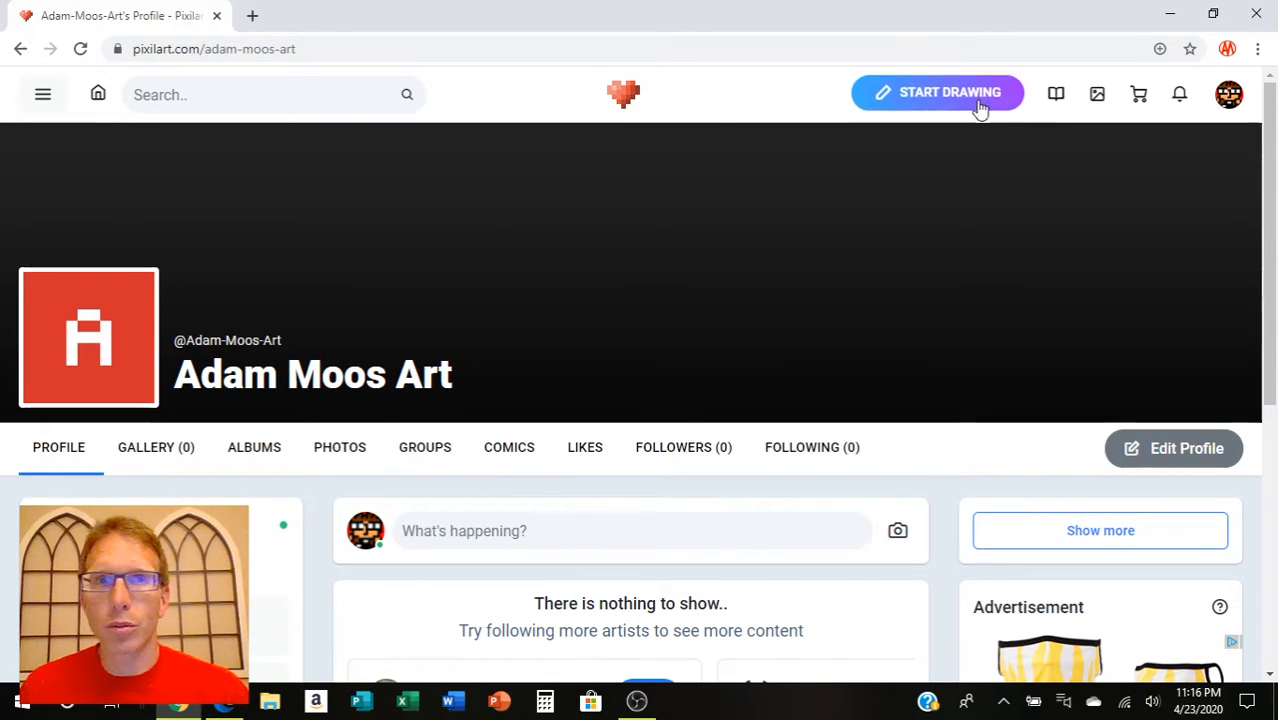
{"action": "left_click", "coordinate": [42, 94]}
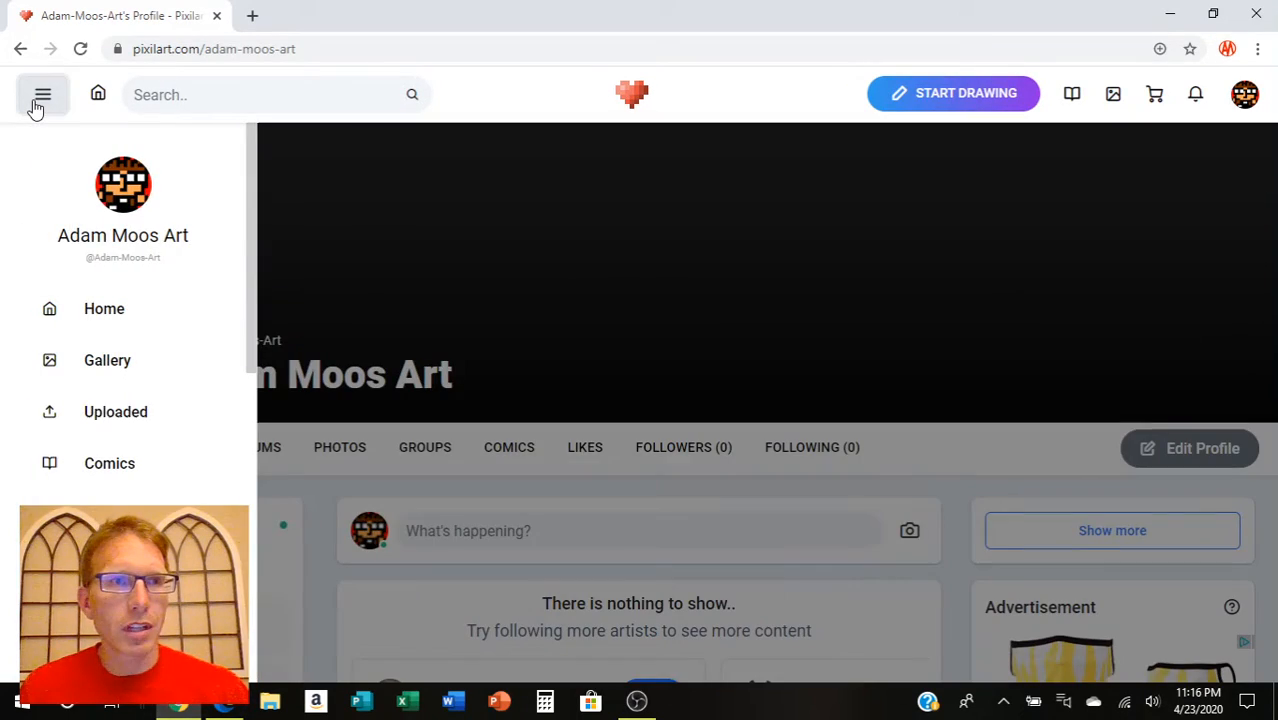
{"action": "mouse_move", "coordinate": [104, 308]}
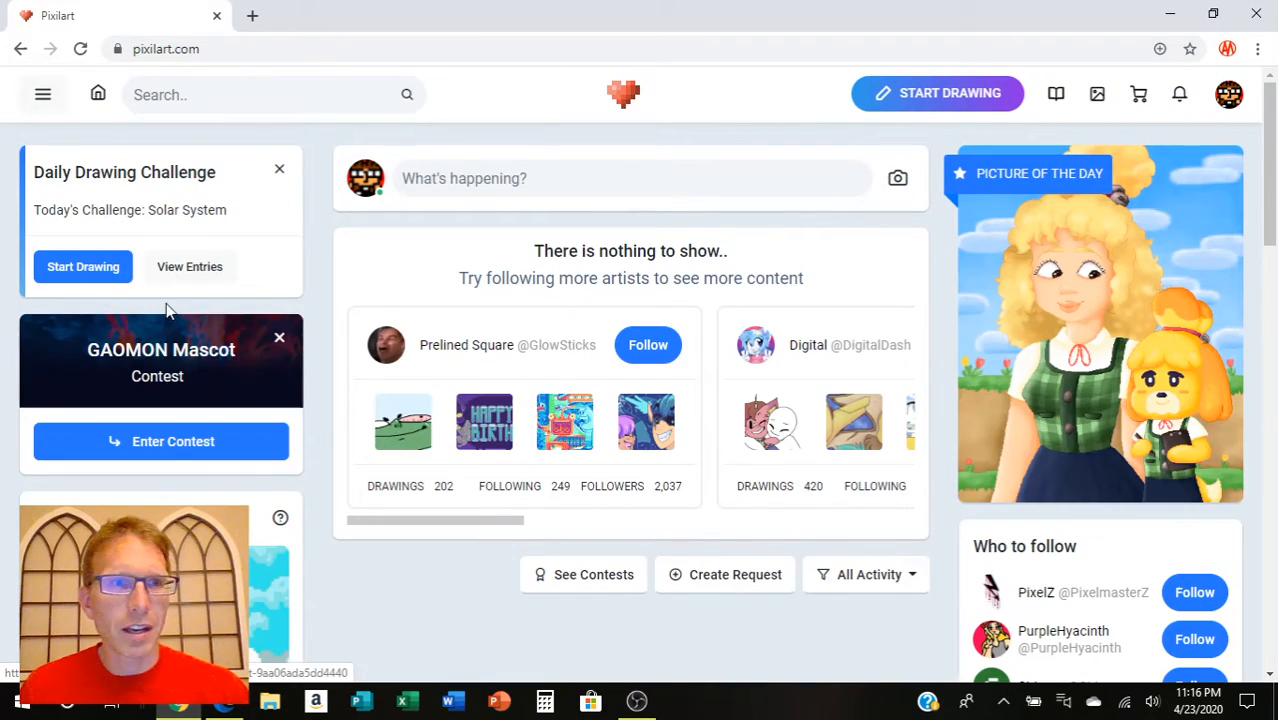
{"action": "mouse_move", "coordinate": [120, 280]}
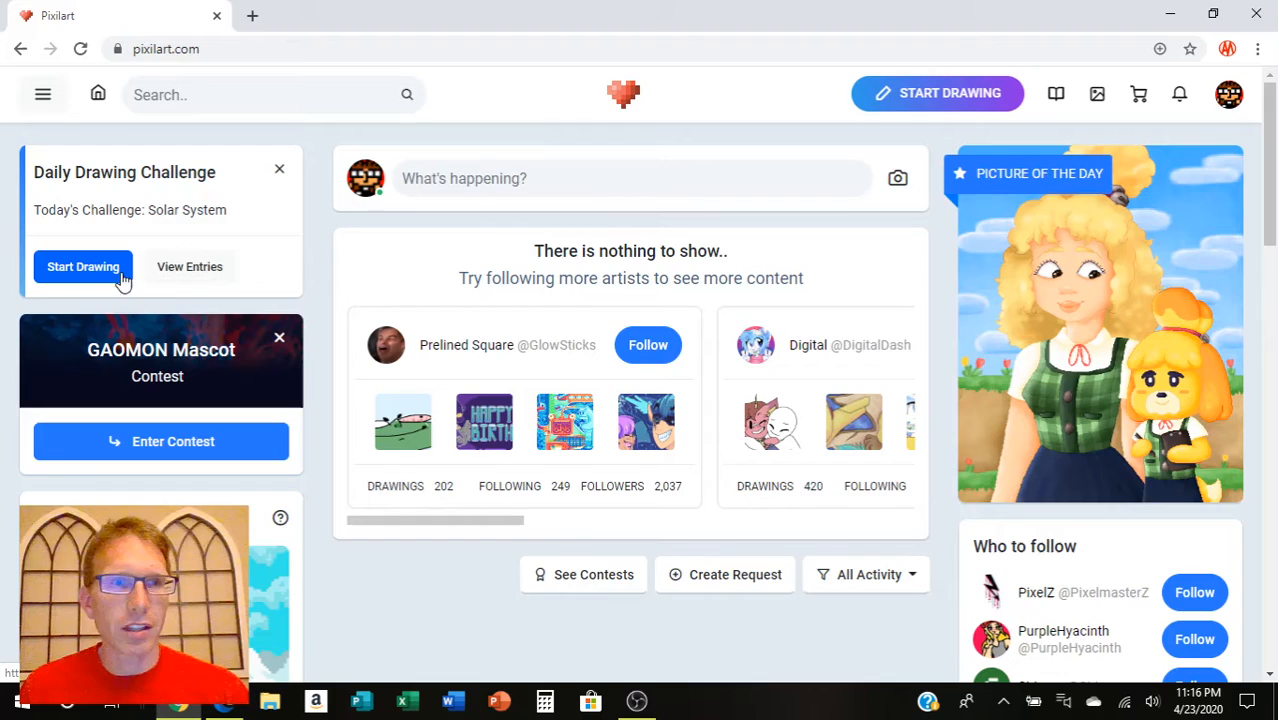
{"action": "mouse_move", "coordinate": [212, 228]}
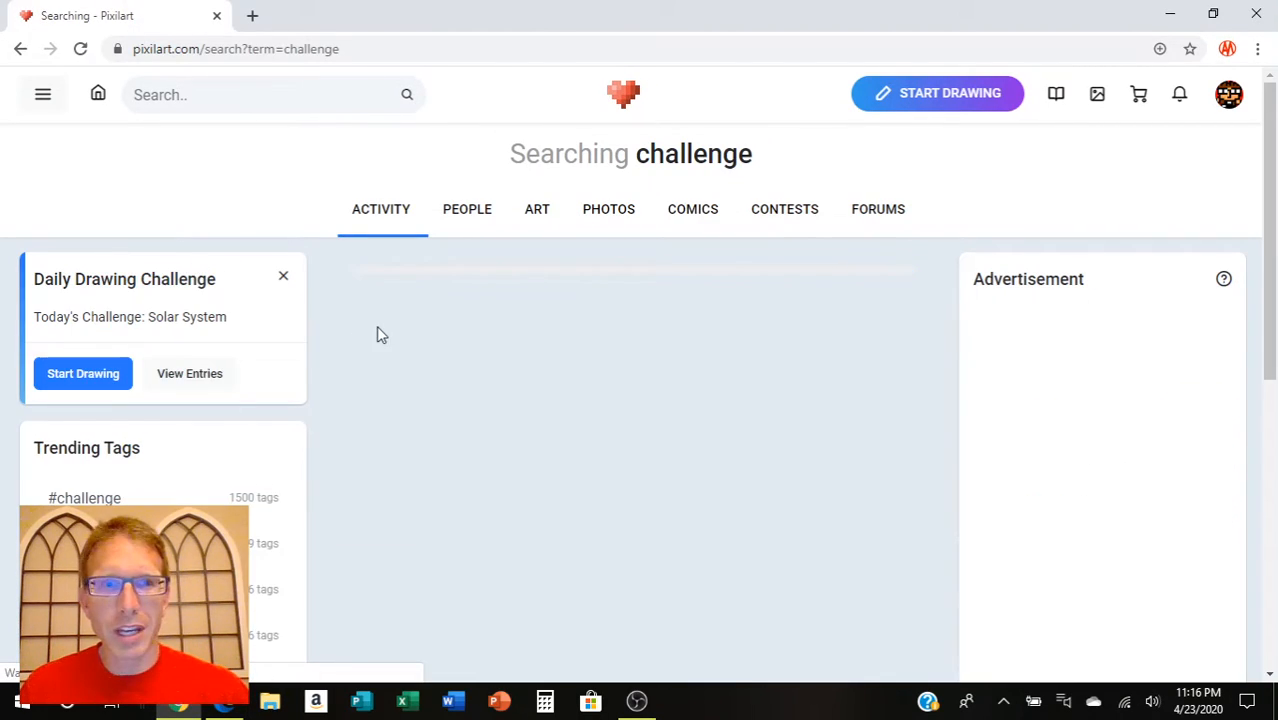
Step: Scroll down through the challenge search results, including the solar system drawings, then expand the side navigation
{"action": "scroll", "scroll_direction": "down", "scroll_amount": 3}
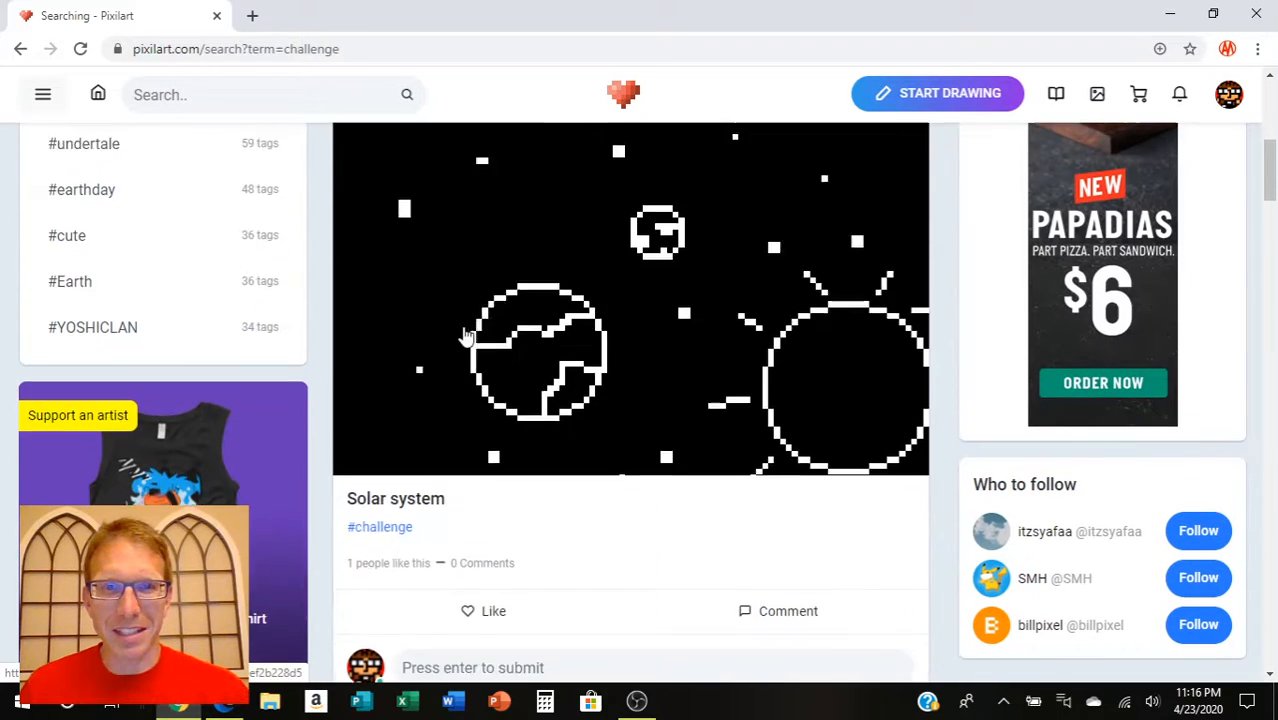
{"action": "scroll", "scroll_direction": "down", "scroll_amount": 3}
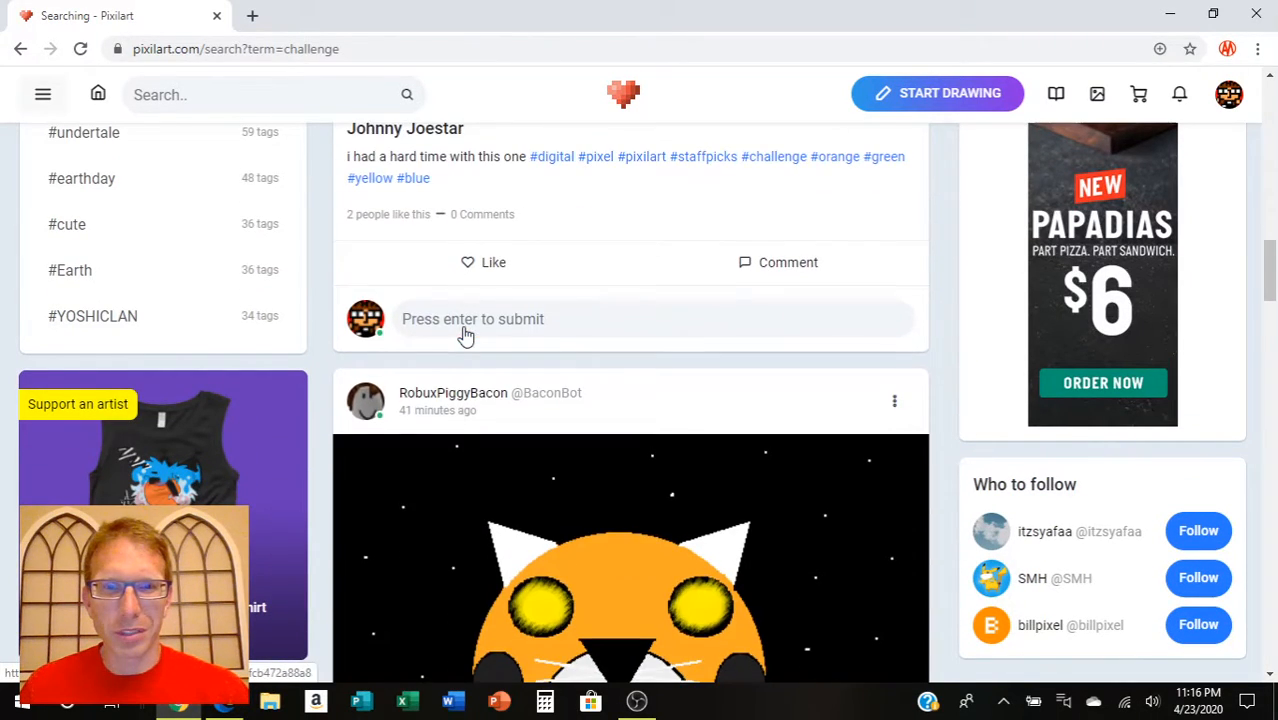
{"action": "scroll", "scroll_direction": "down", "scroll_amount": 3}
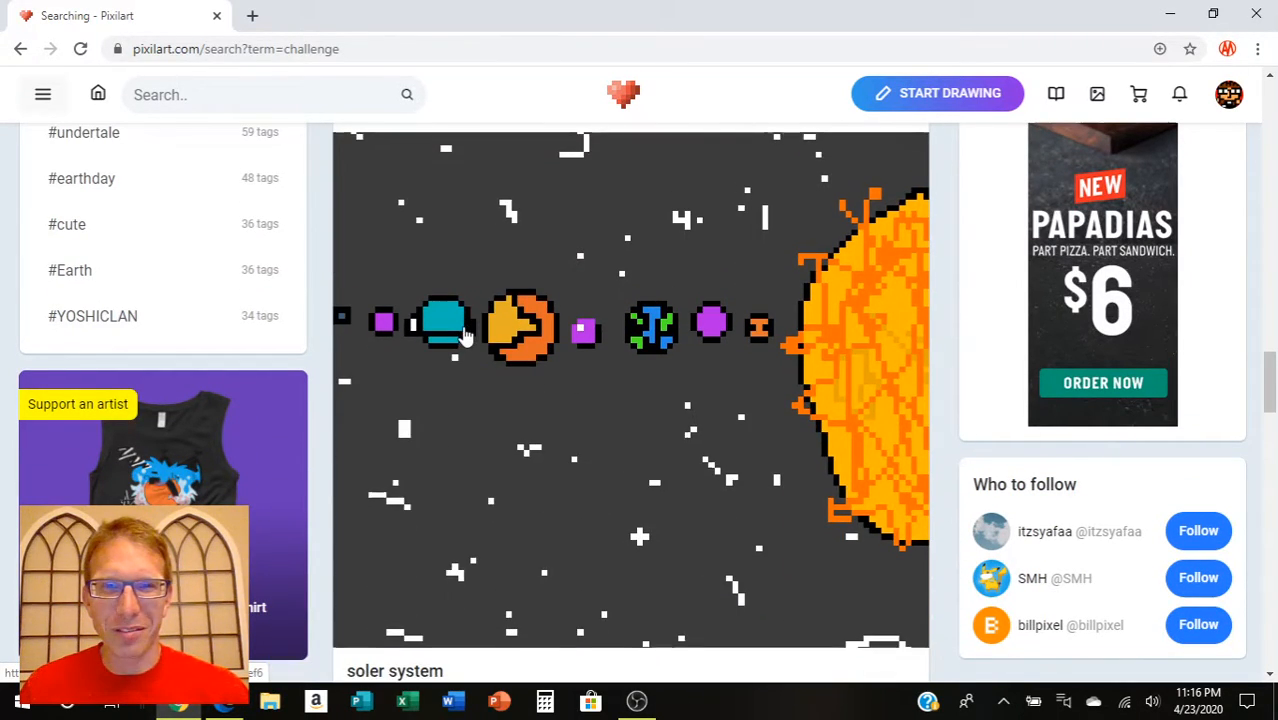
{"action": "scroll", "scroll_direction": "down", "scroll_amount": 3}
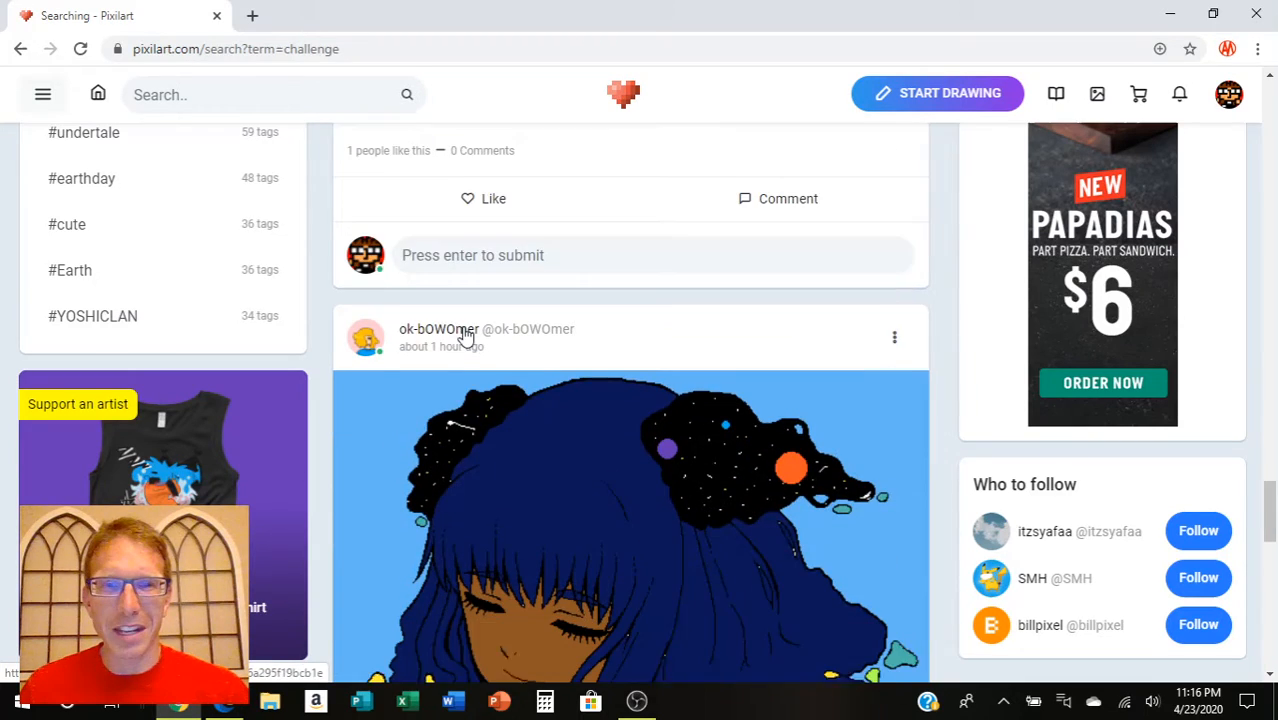
{"action": "scroll", "scroll_direction": "down", "scroll_amount": 3}
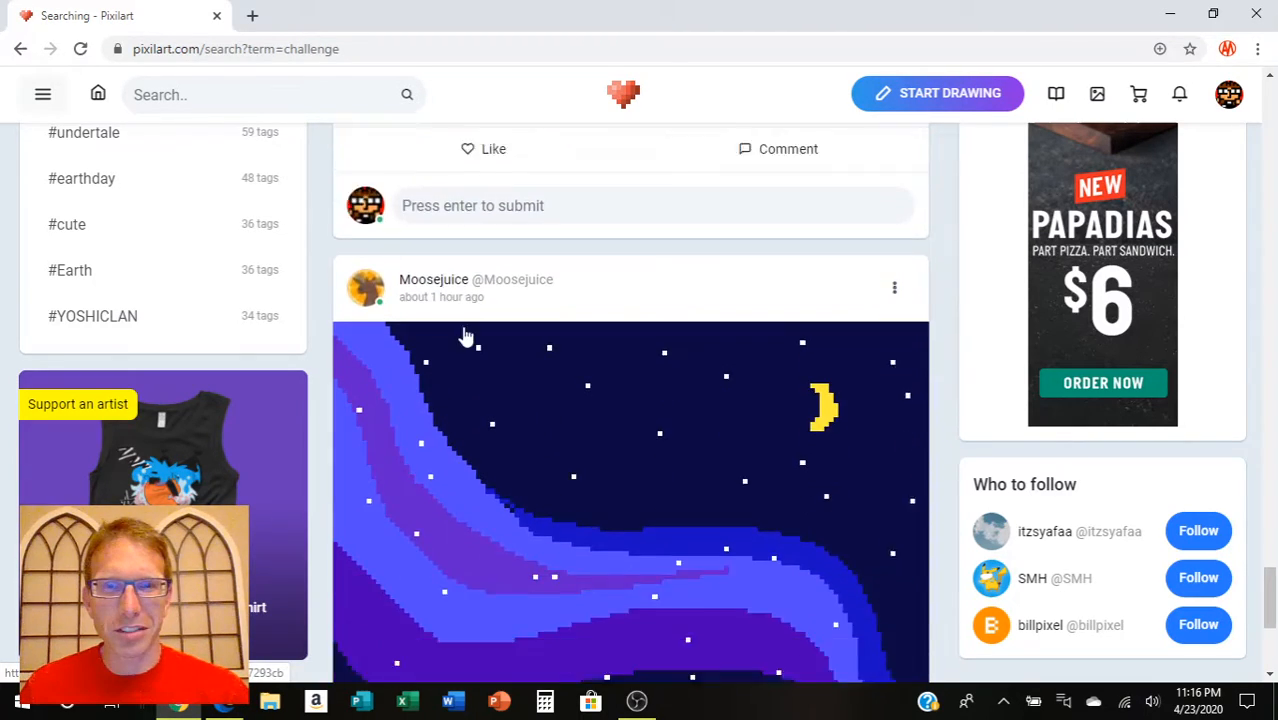
{"action": "scroll", "scroll_direction": "down", "scroll_amount": 3}
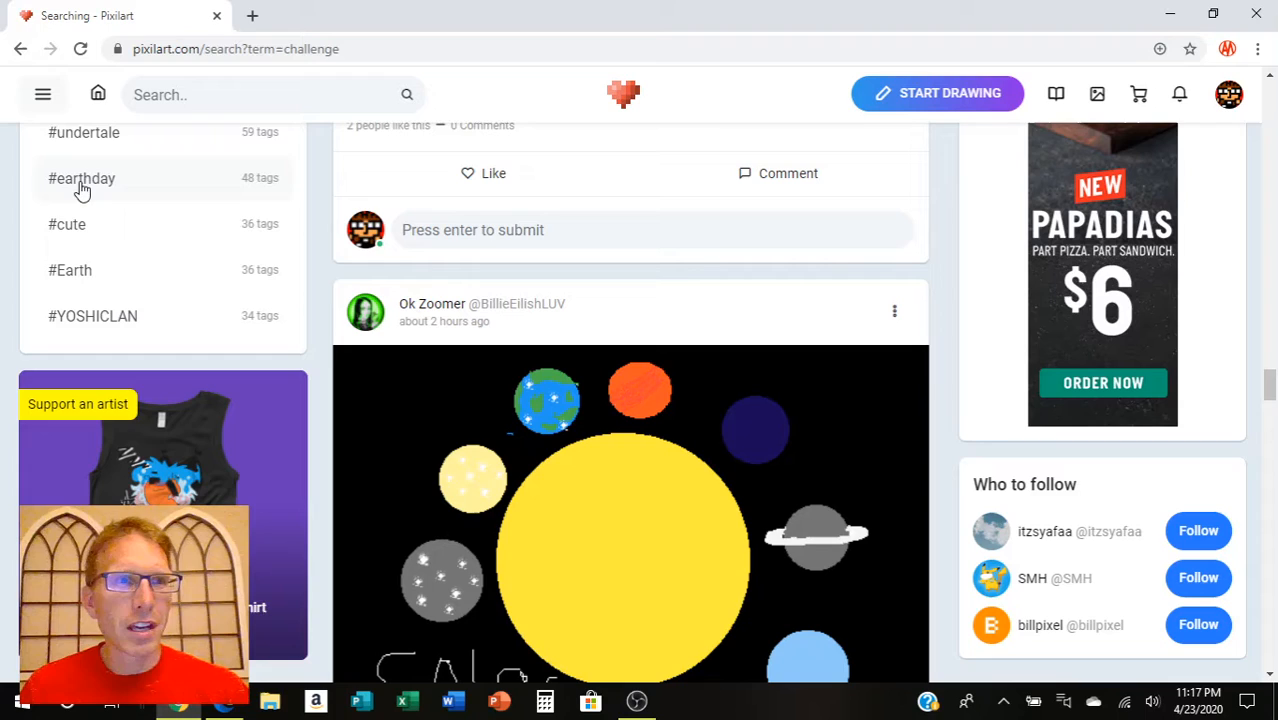
{"action": "left_click", "coordinate": [42, 94]}
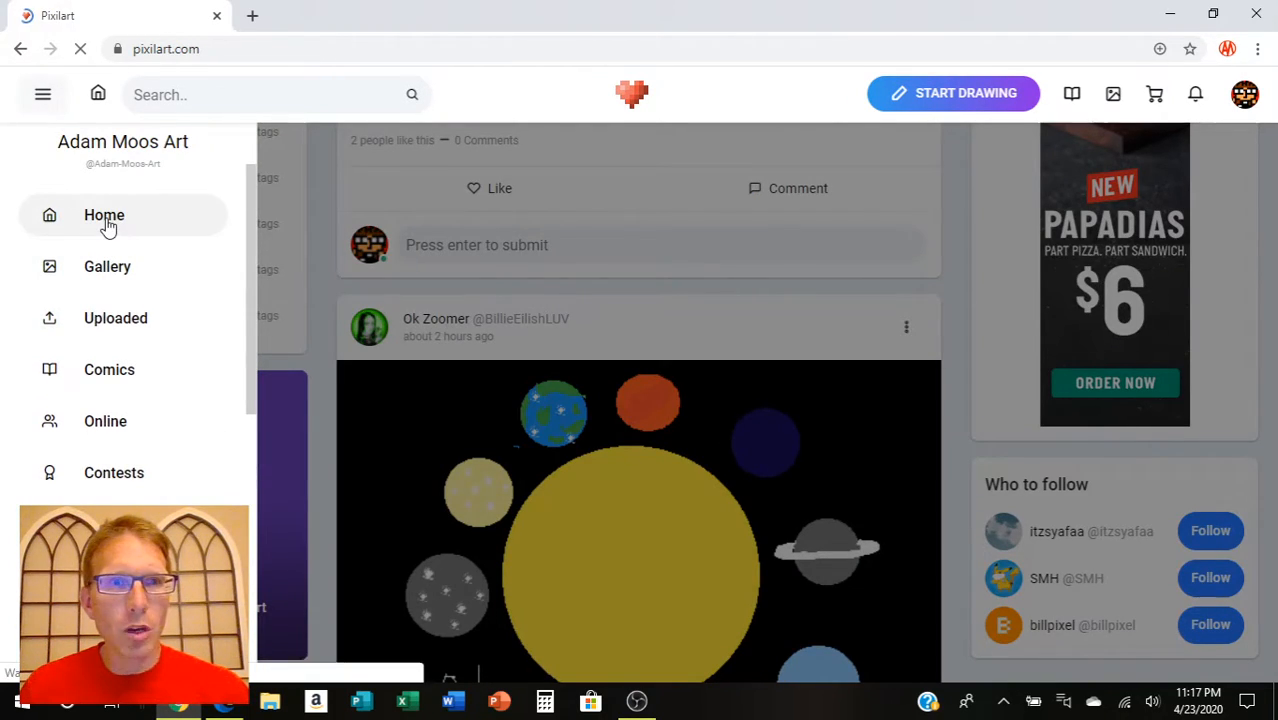
Step: Return Home, scroll past the featured group and trending artists, and head to the Tutorials page
{"action": "left_click", "coordinate": [104, 216]}
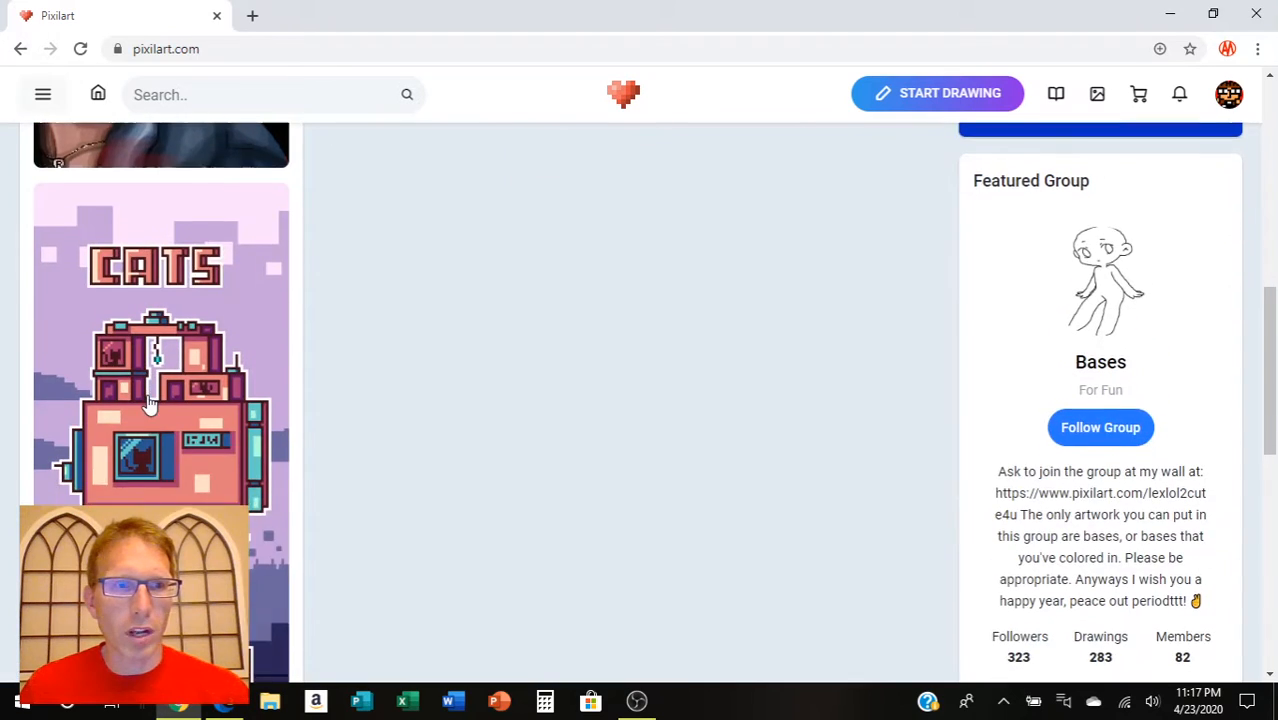
{"action": "scroll", "scroll_direction": "down", "scroll_amount": 3}
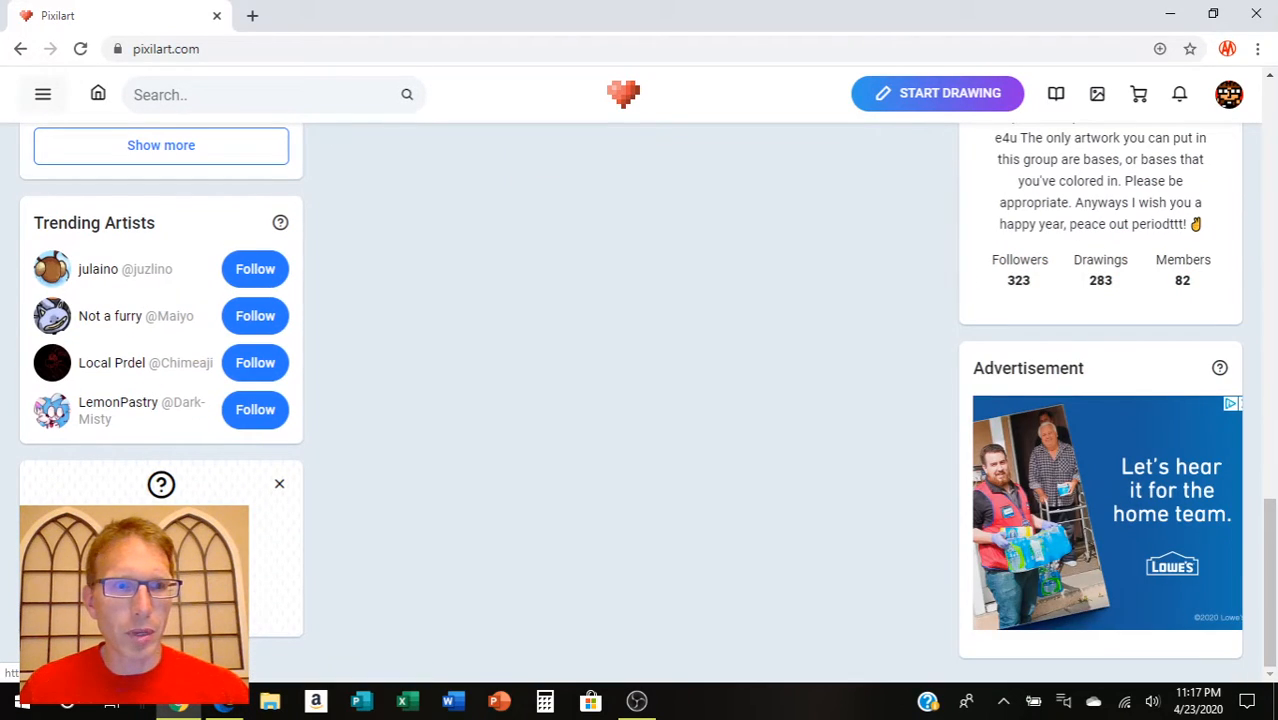
{"action": "left_click", "coordinate": [1072, 94]}
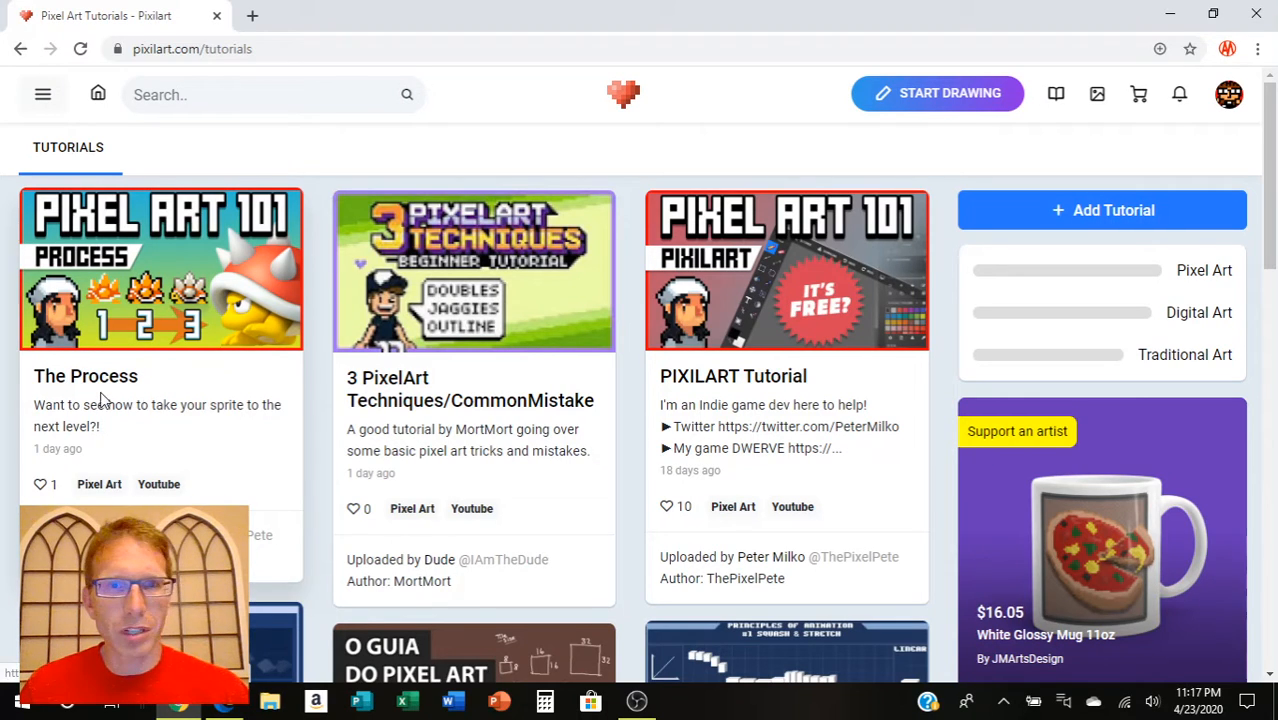
Step: Scroll through the tutorial cards like Pixel Art 101 and back up, then switch to the smiley drawing
{"action": "scroll", "scroll_direction": "down", "scroll_amount": 3}
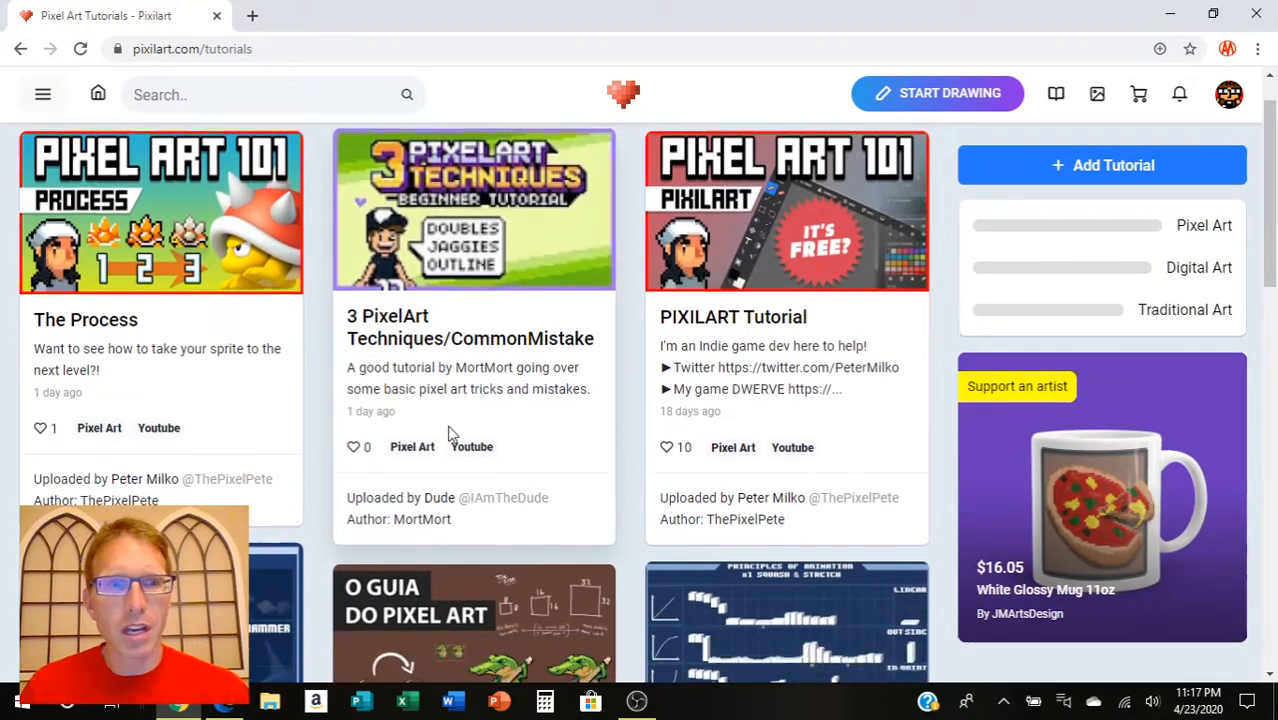
{"action": "scroll", "scroll_direction": "down", "scroll_amount": 3}
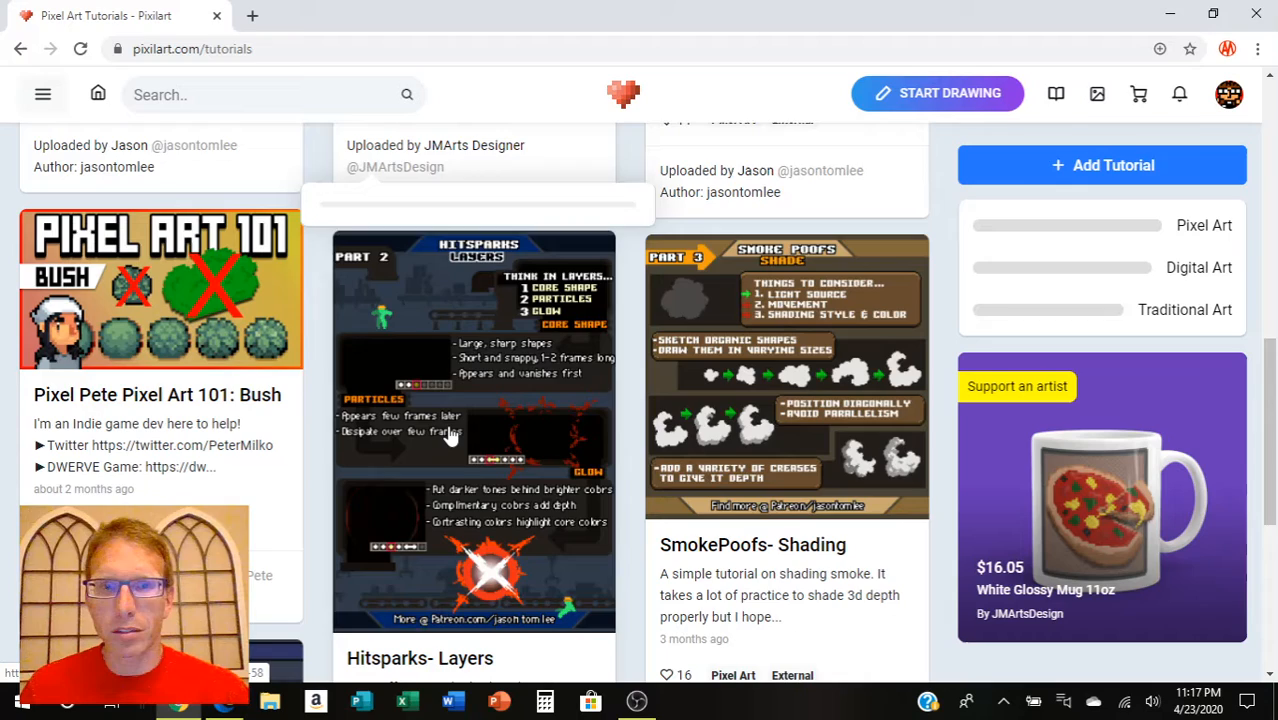
{"action": "scroll", "scroll_direction": "down", "scroll_amount": 3}
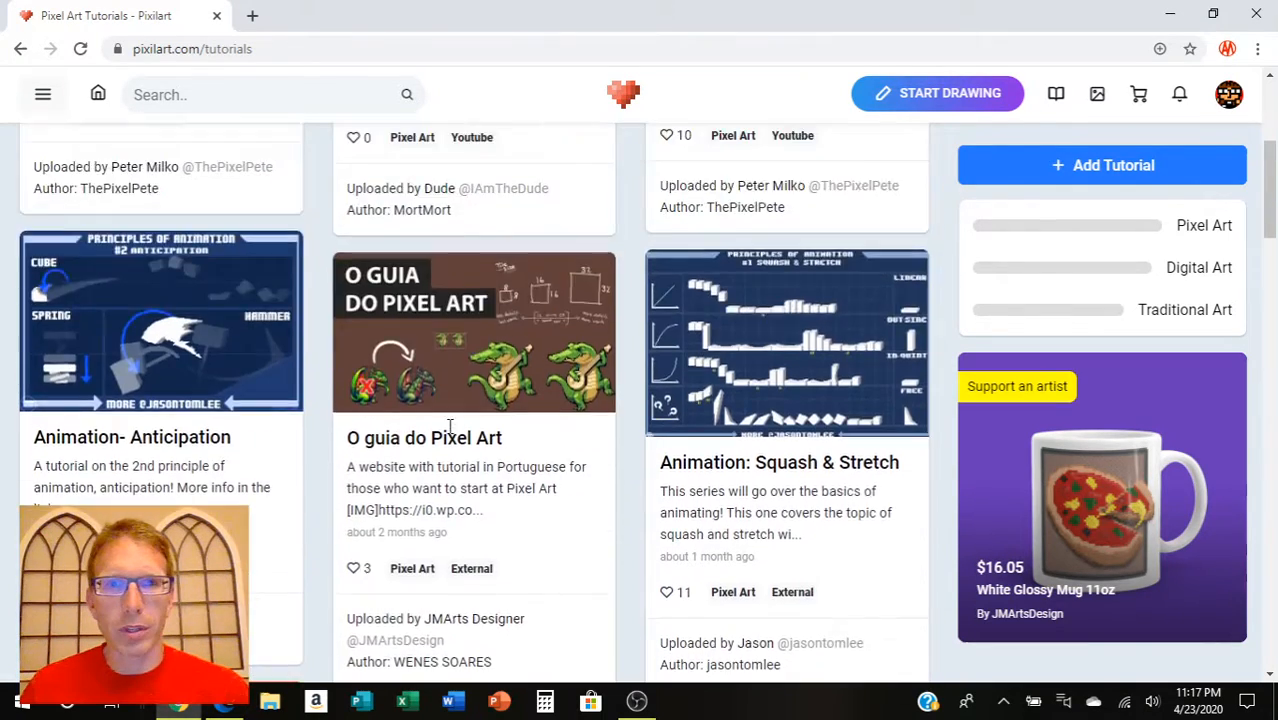
{"action": "scroll", "scroll_direction": "up", "scroll_amount": 3}
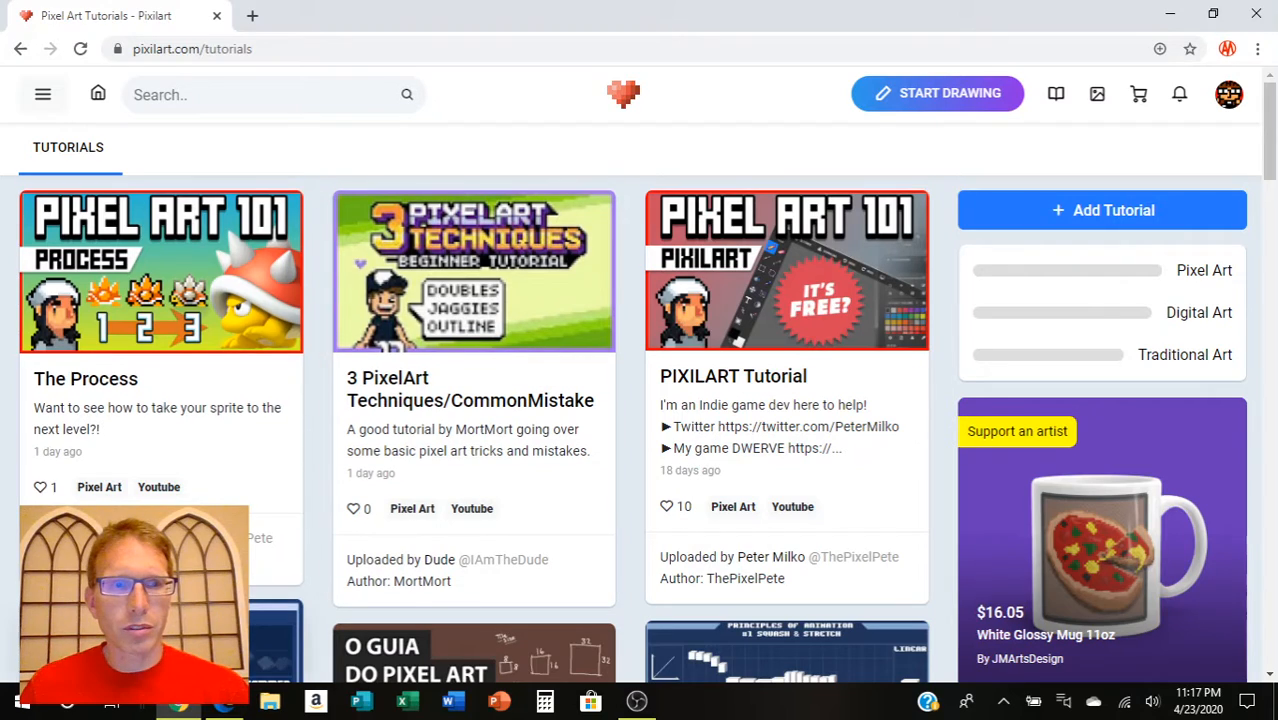
{"action": "left_click", "coordinate": [936, 94]}
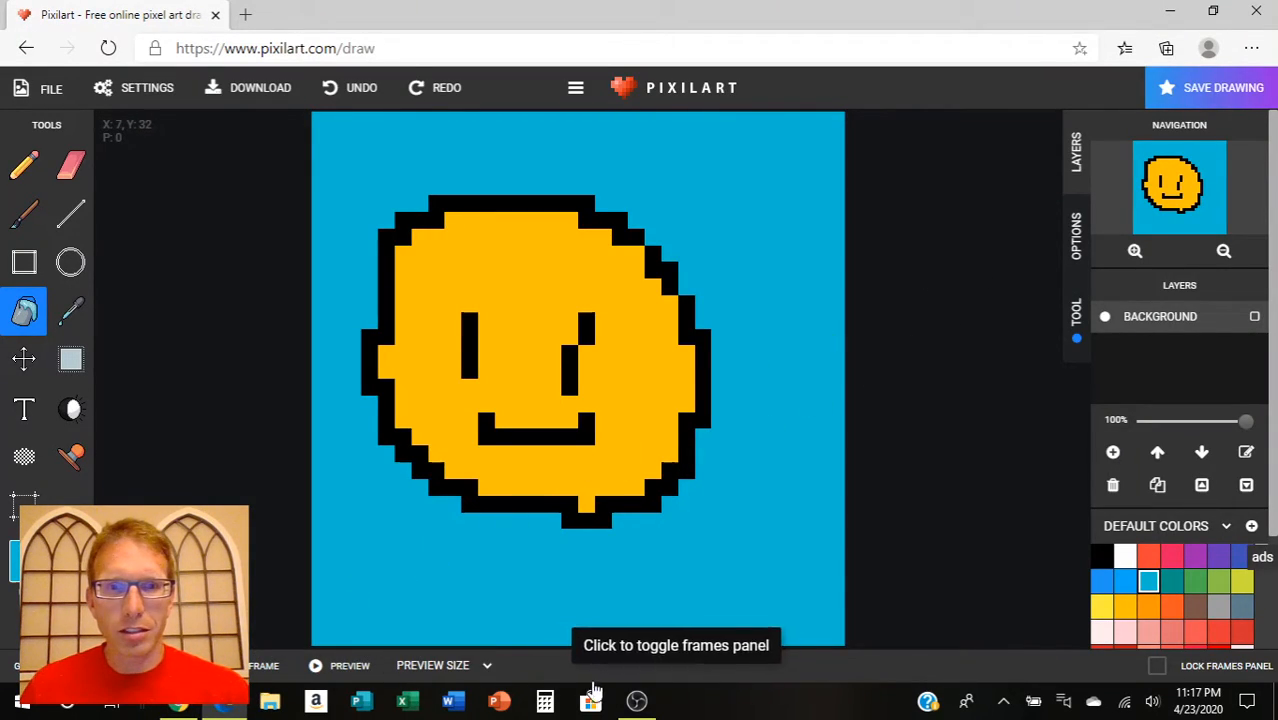
{"action": "mouse_move", "coordinate": [636, 700]}
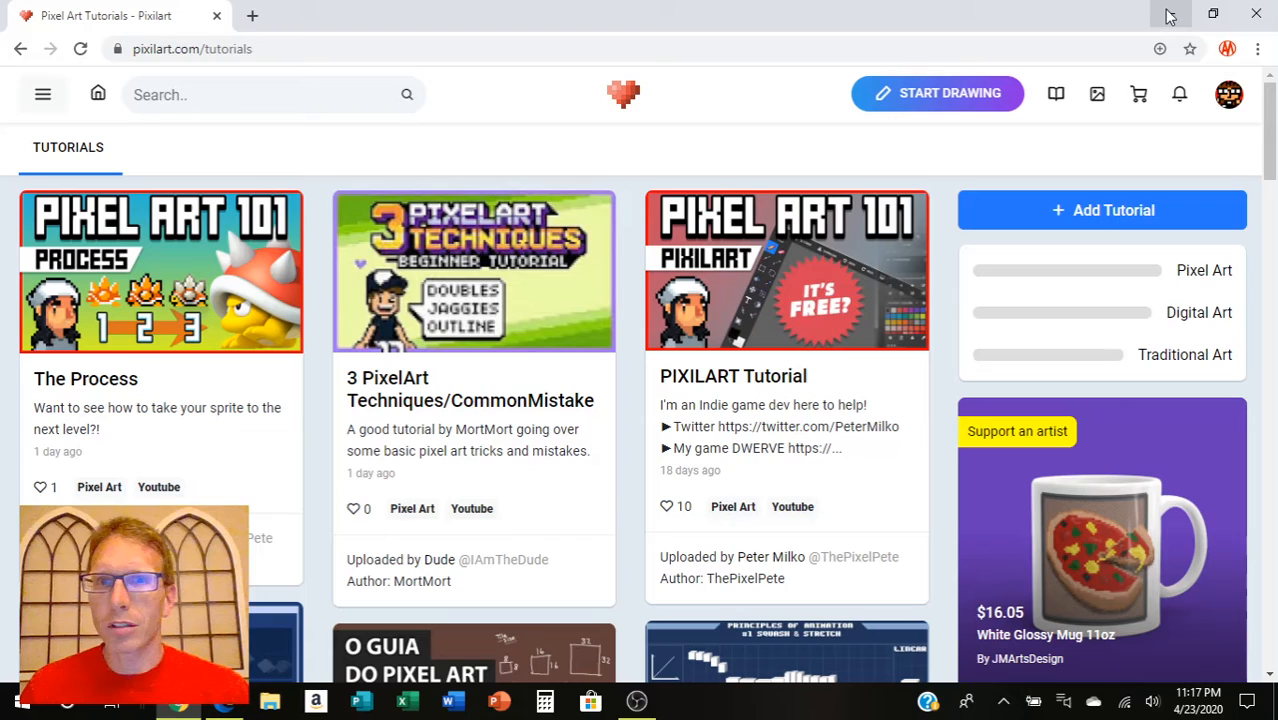
Step: Minimize the browser so OBS Studio, still recording, is back in front
{"action": "left_click", "coordinate": [636, 700]}
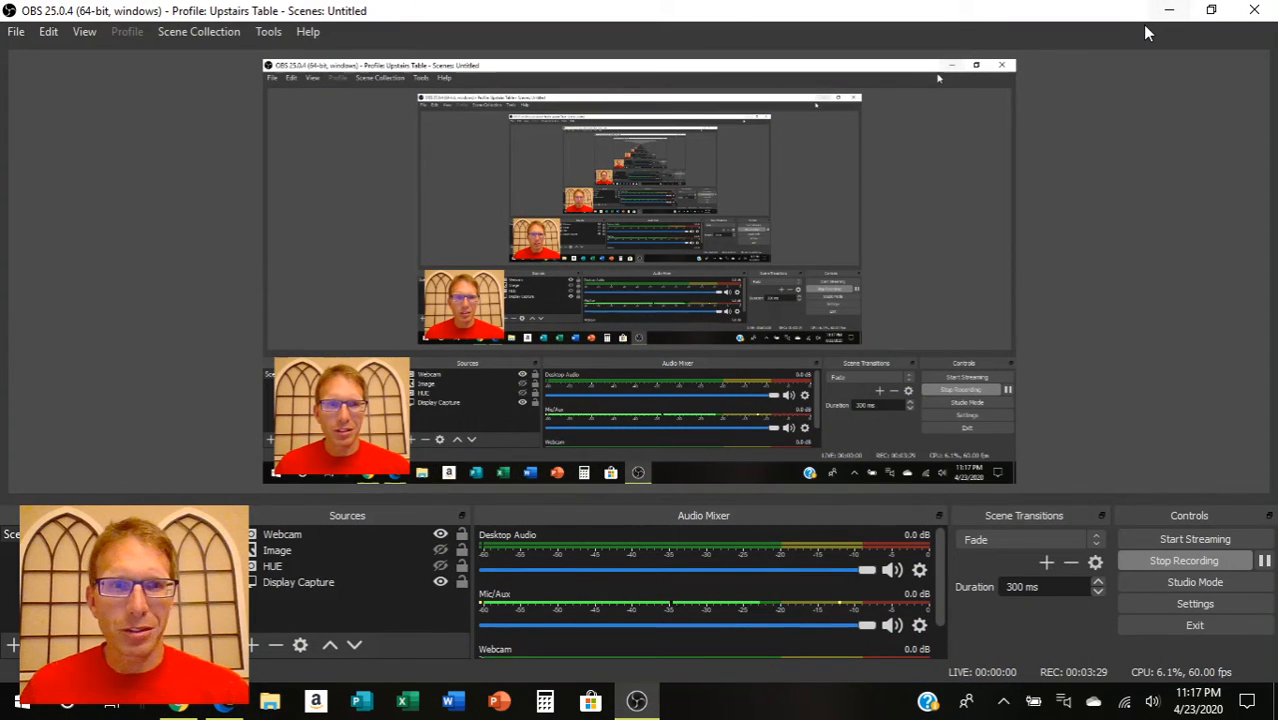